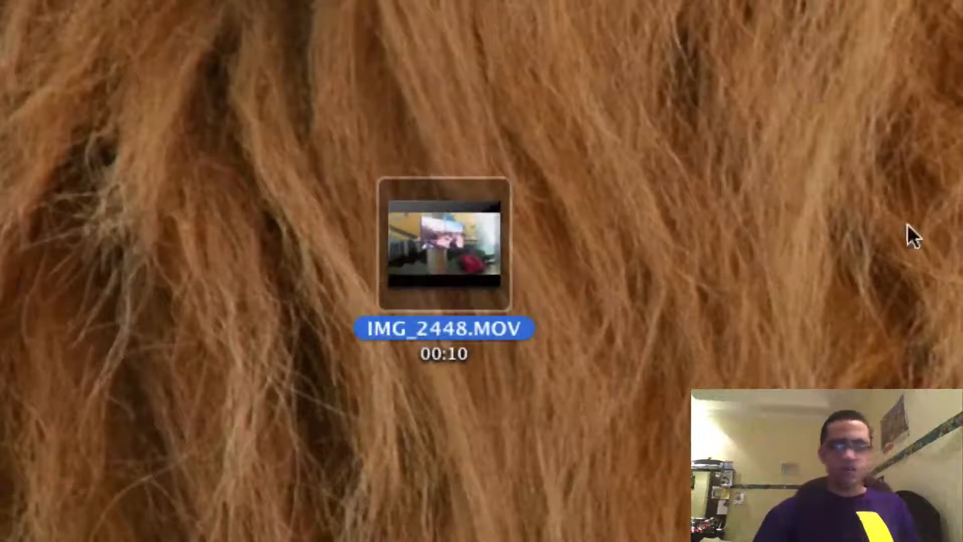
{"action": "mouse_move", "coordinate": [854, 240]}
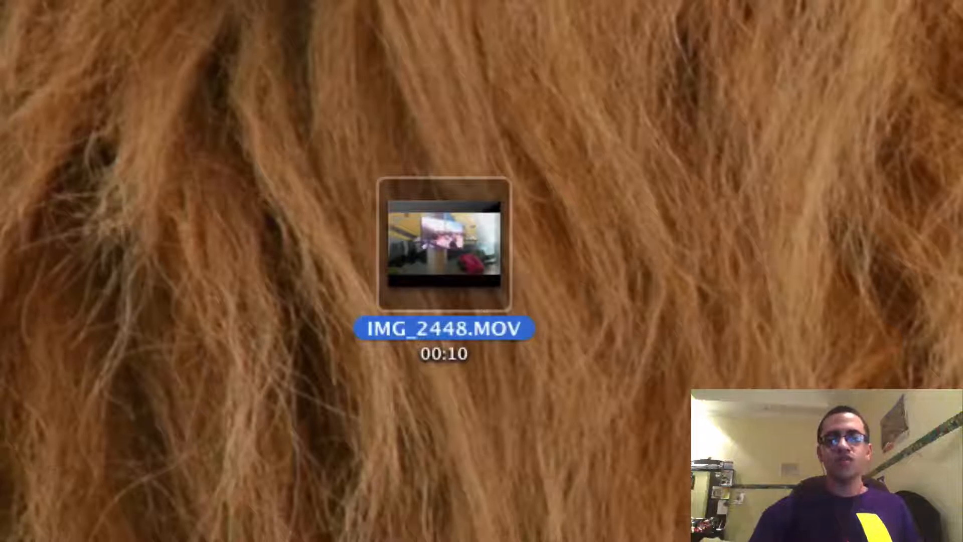
{"action": "mouse_move", "coordinate": [359, 224]}
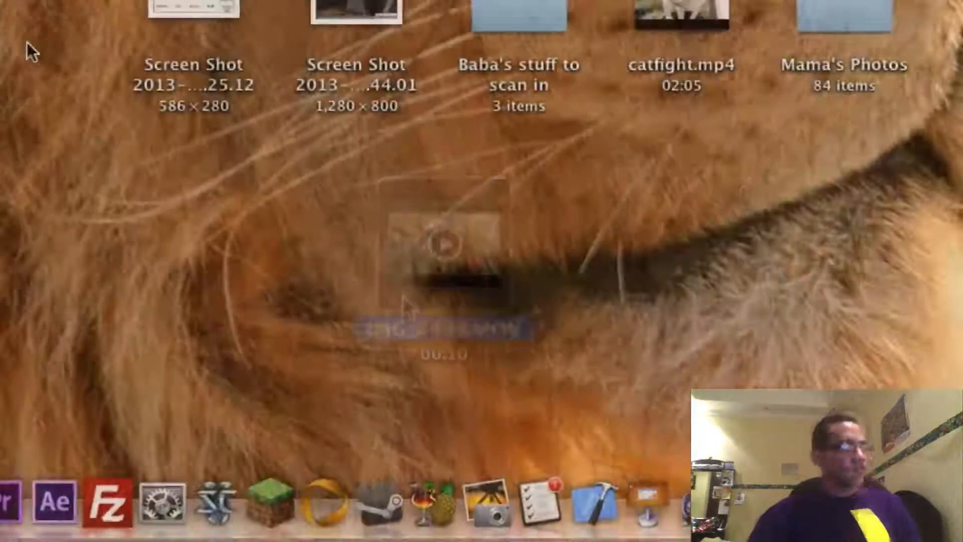
{"action": "mouse_move", "coordinate": [442, 498]}
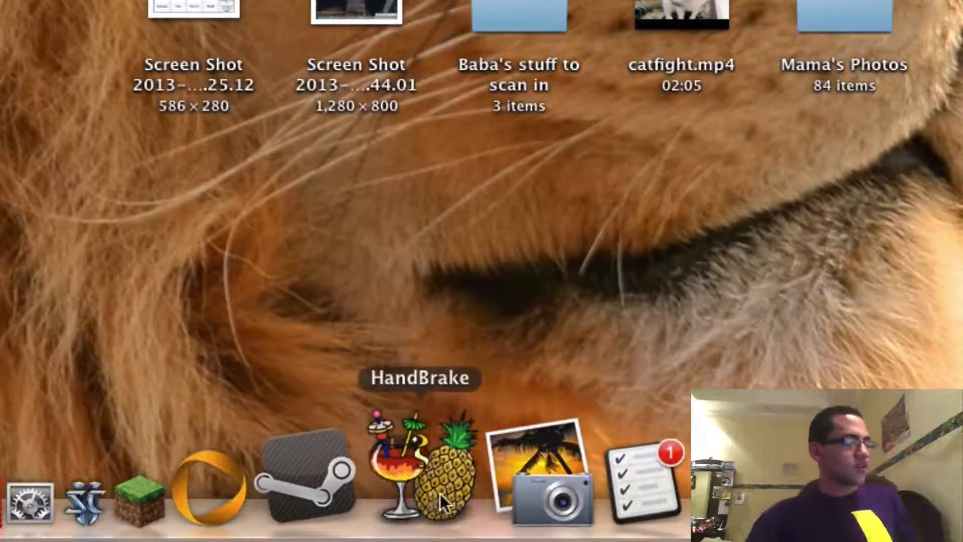
Launch HandBrake and load IMG_2448.MOV from the Desktop as the source video
{"action": "left_click", "coordinate": [442, 466]}
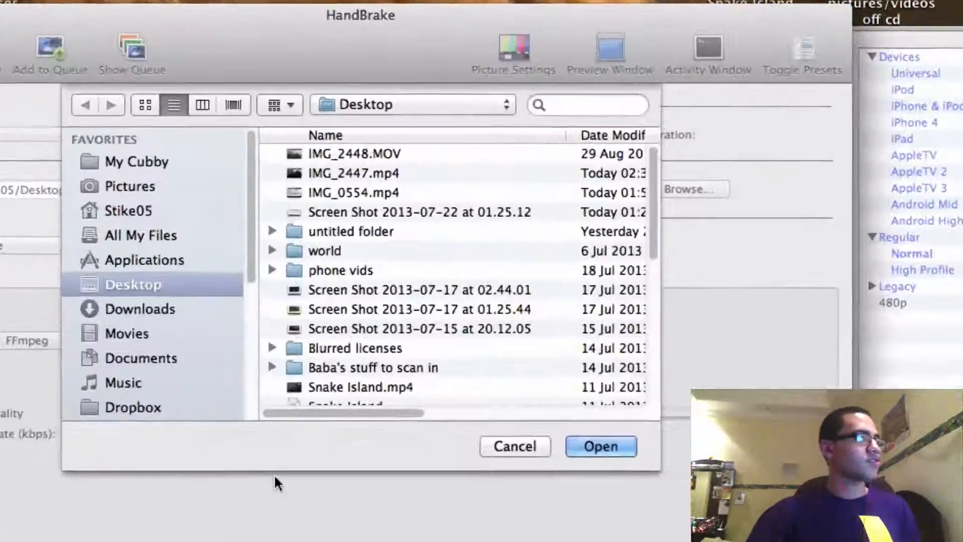
{"action": "mouse_move", "coordinate": [123, 162]}
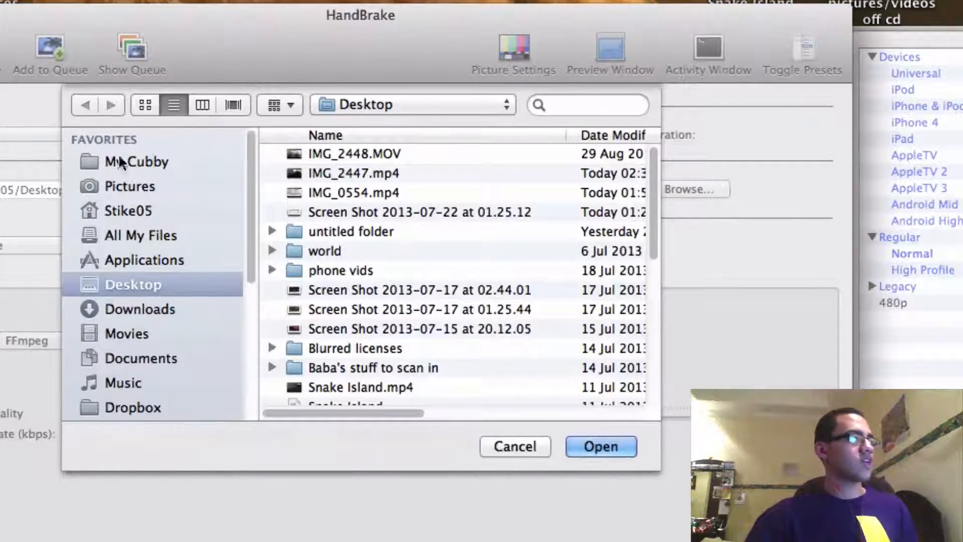
{"action": "mouse_move", "coordinate": [350, 155]}
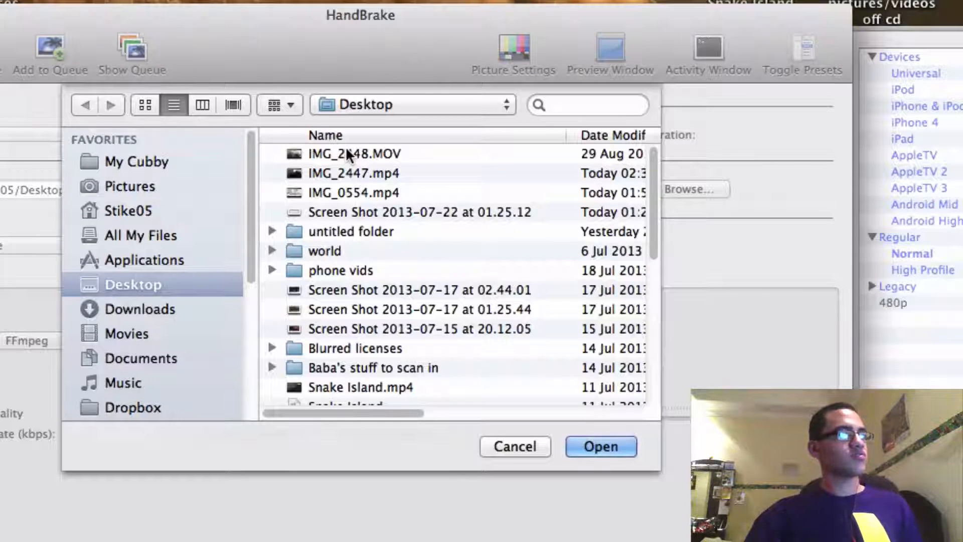
{"action": "left_click", "coordinate": [353, 154]}
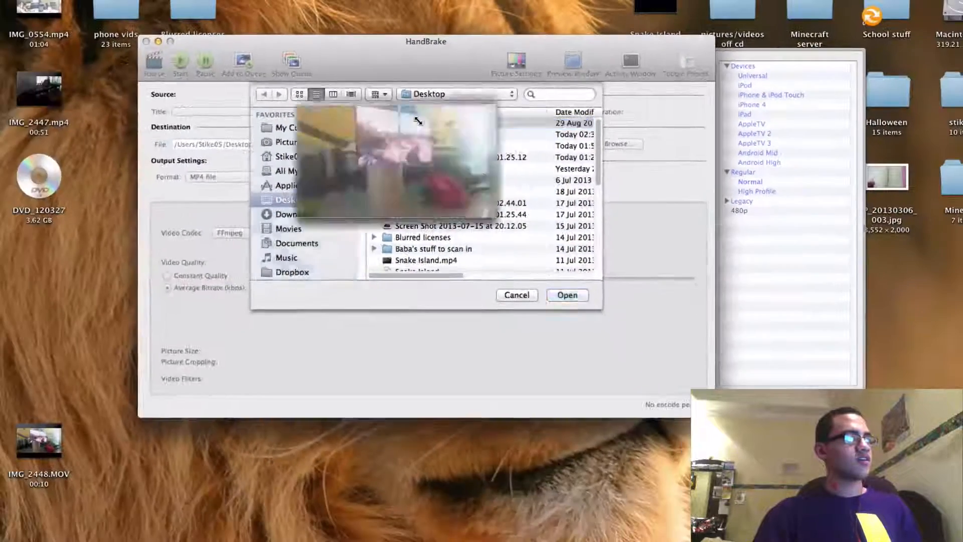
{"action": "left_click", "coordinate": [423, 122]}
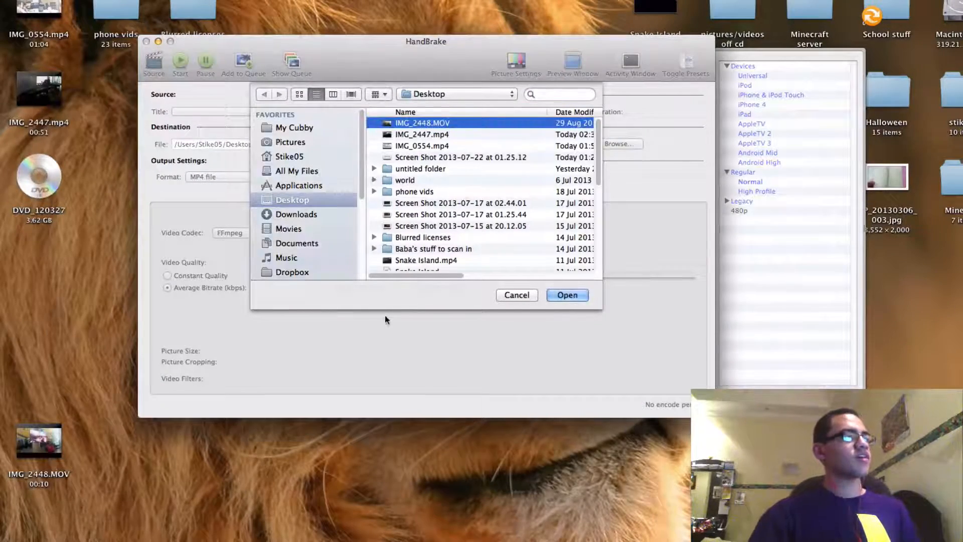
{"action": "mouse_move", "coordinate": [446, 177]}
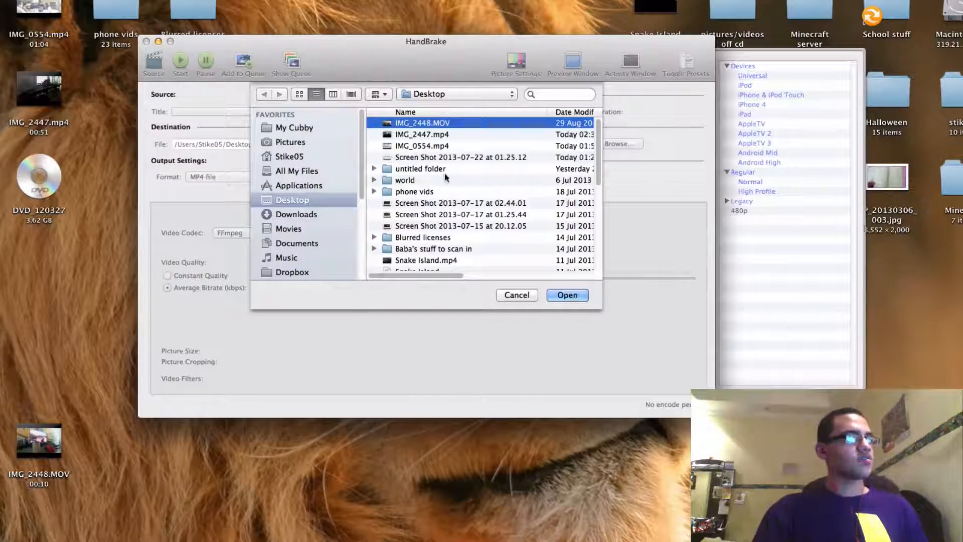
{"action": "left_click", "coordinate": [566, 295]}
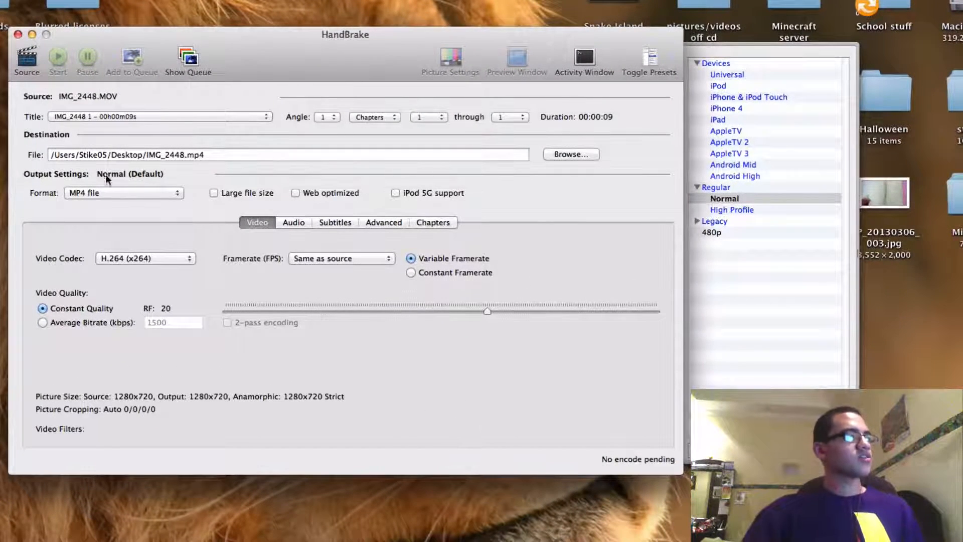
{"action": "mouse_move", "coordinate": [281, 304]}
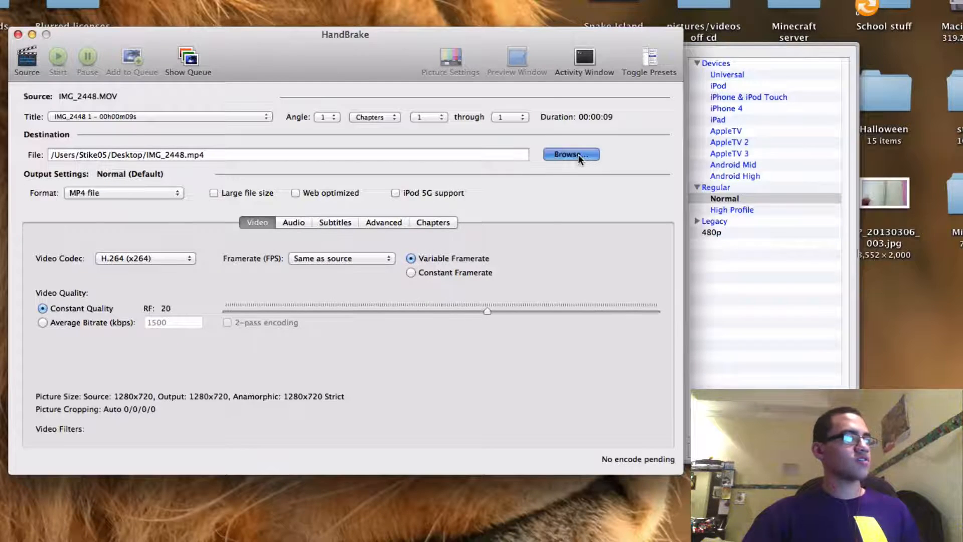
{"action": "left_click", "coordinate": [570, 154]}
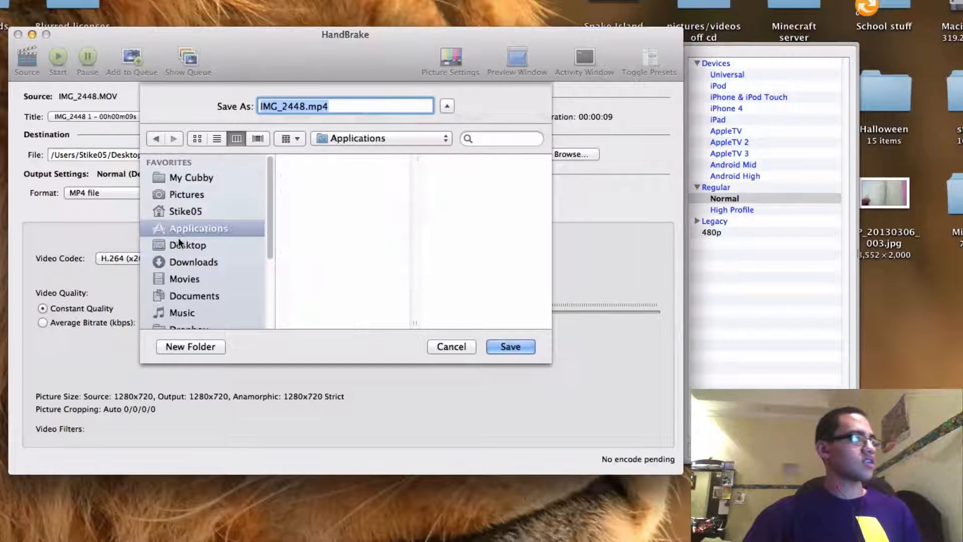
{"action": "left_click", "coordinate": [189, 244]}
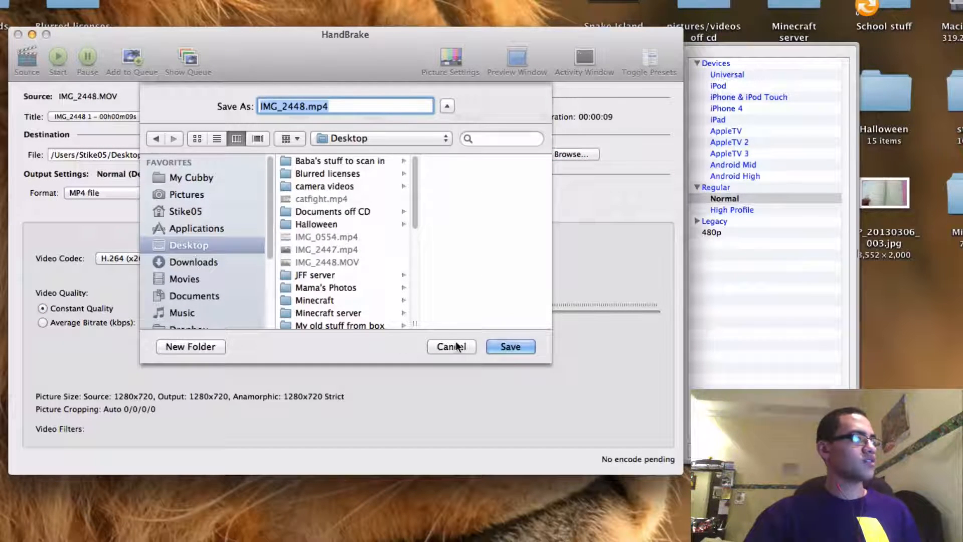
{"action": "left_click", "coordinate": [510, 346]}
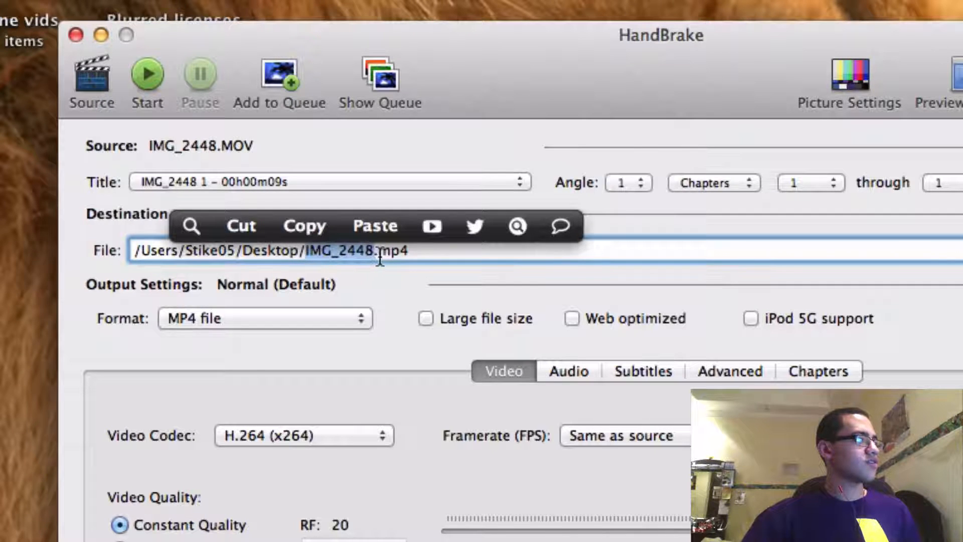
{"action": "mouse_move", "coordinate": [341, 269]}
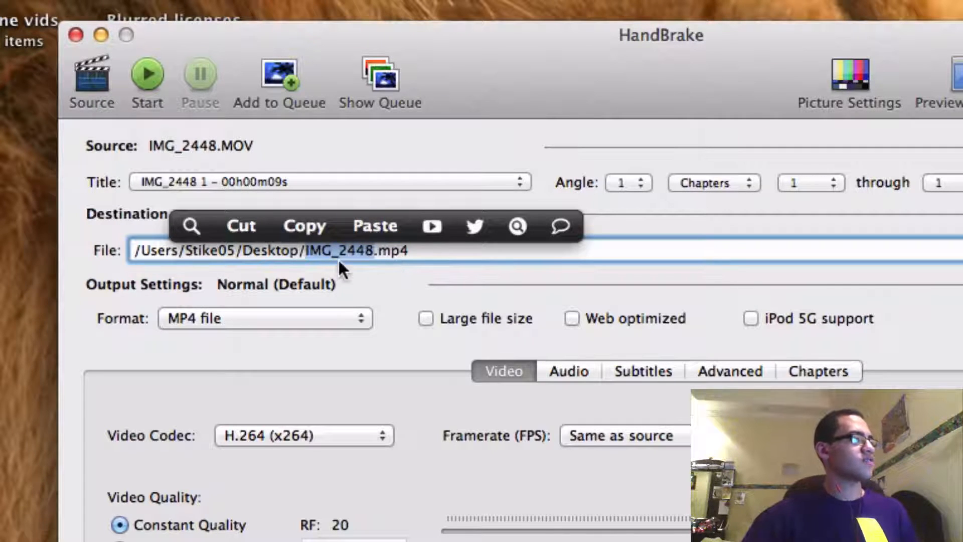
{"action": "mouse_move", "coordinate": [639, 472]}
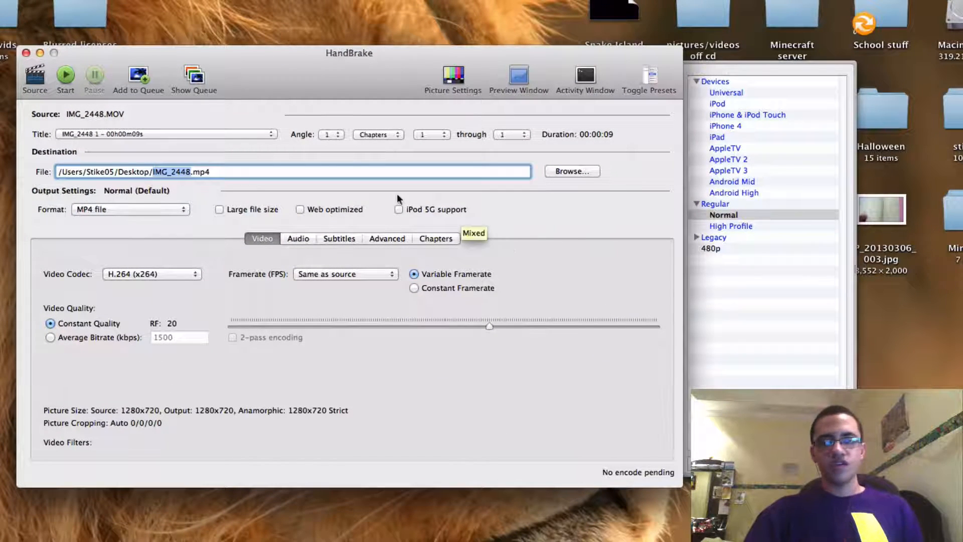
{"action": "mouse_move", "coordinate": [439, 107]}
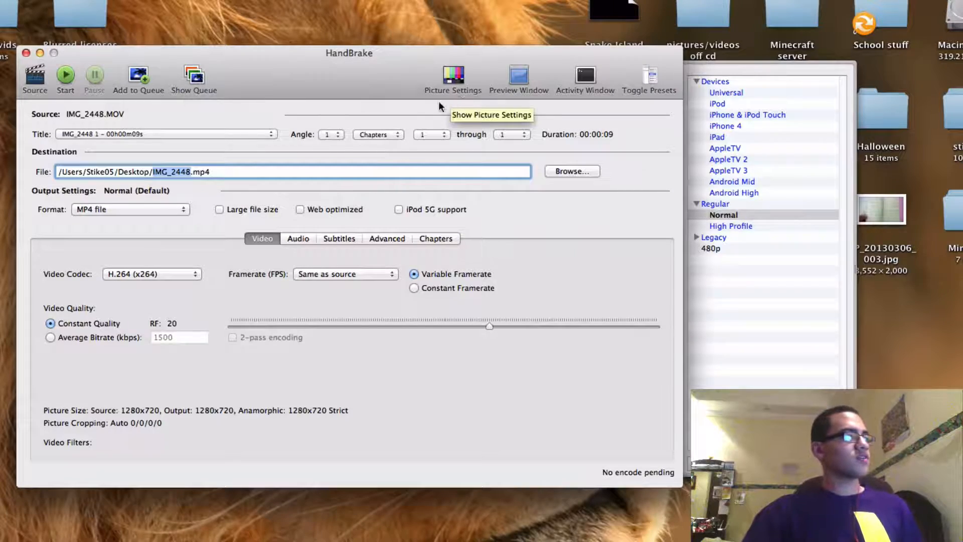
{"action": "left_click", "coordinate": [452, 73]}
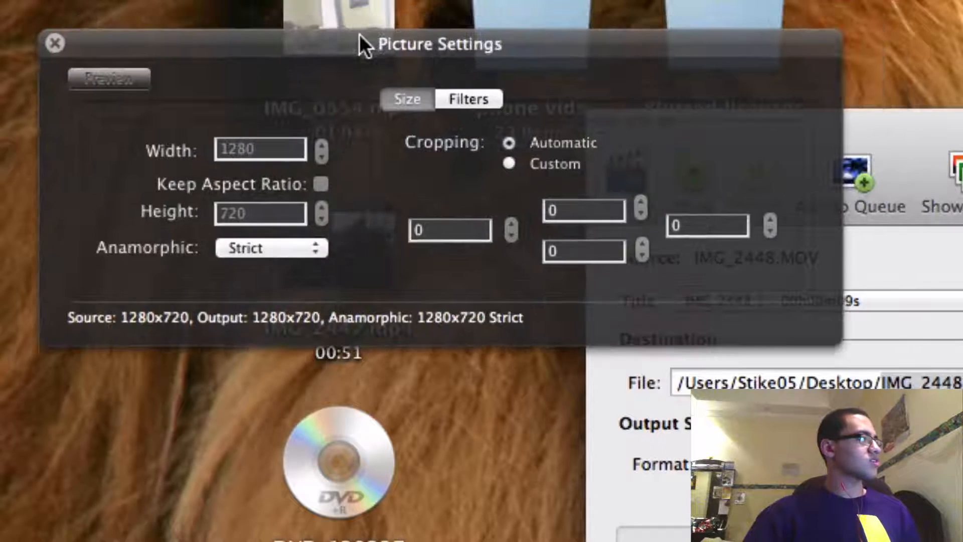
{"action": "mouse_move", "coordinate": [292, 203]}
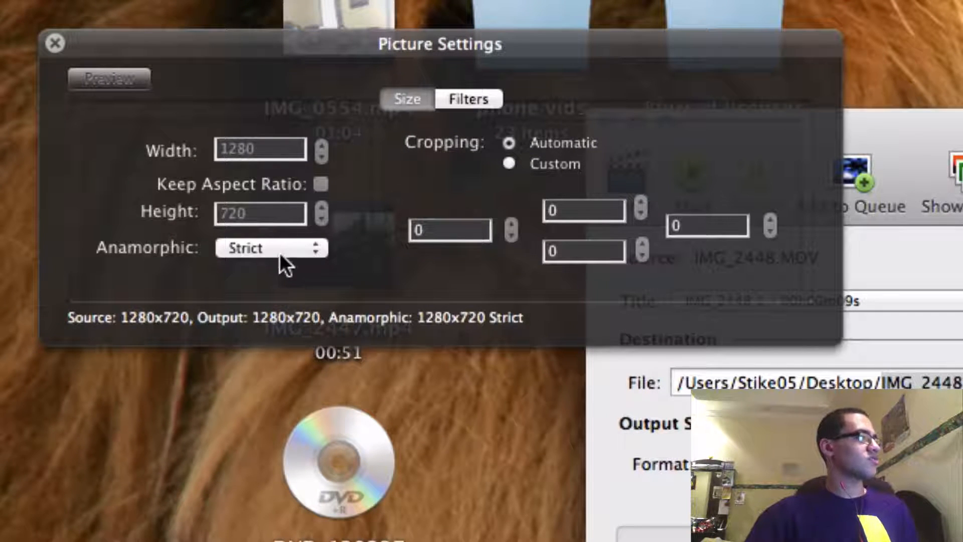
{"action": "left_click", "coordinate": [269, 248]}
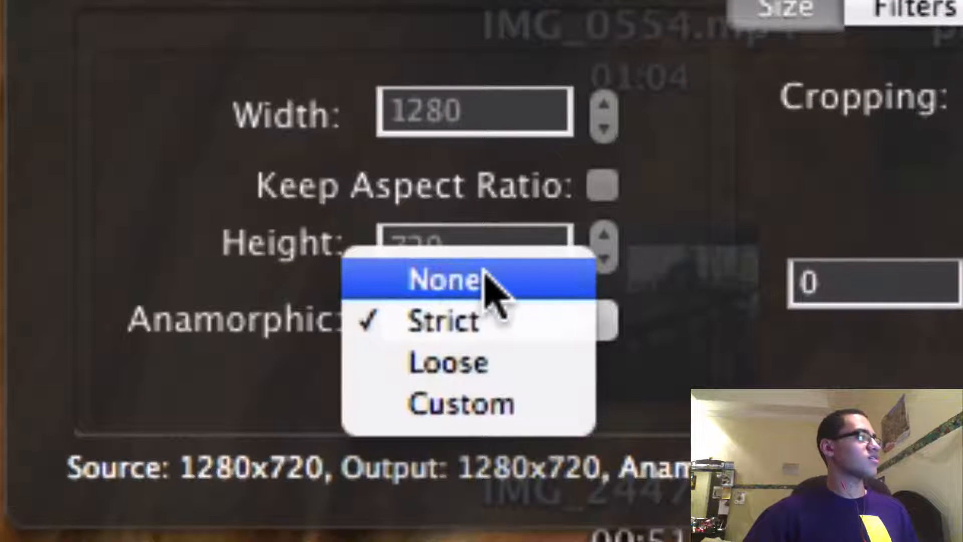
{"action": "mouse_move", "coordinate": [550, 289]}
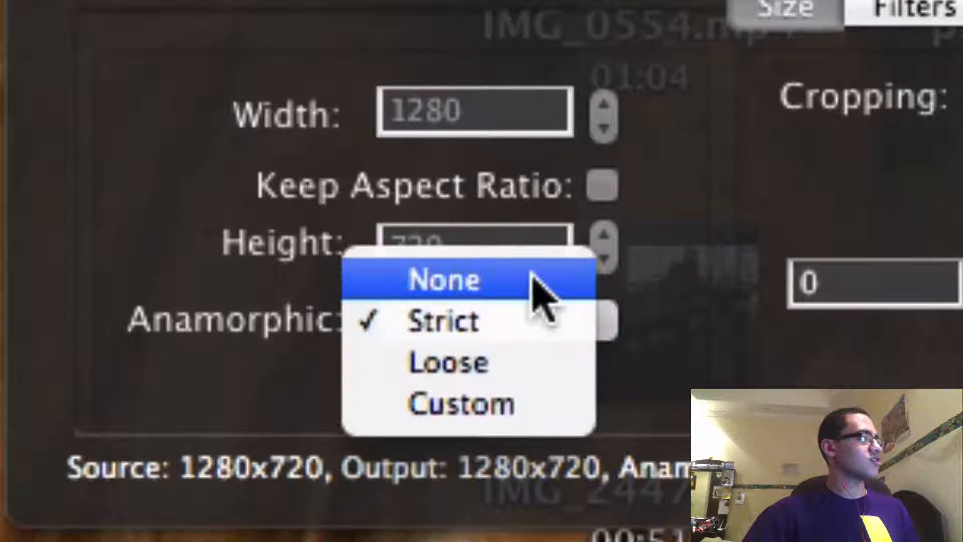
{"action": "left_click", "coordinate": [443, 280]}
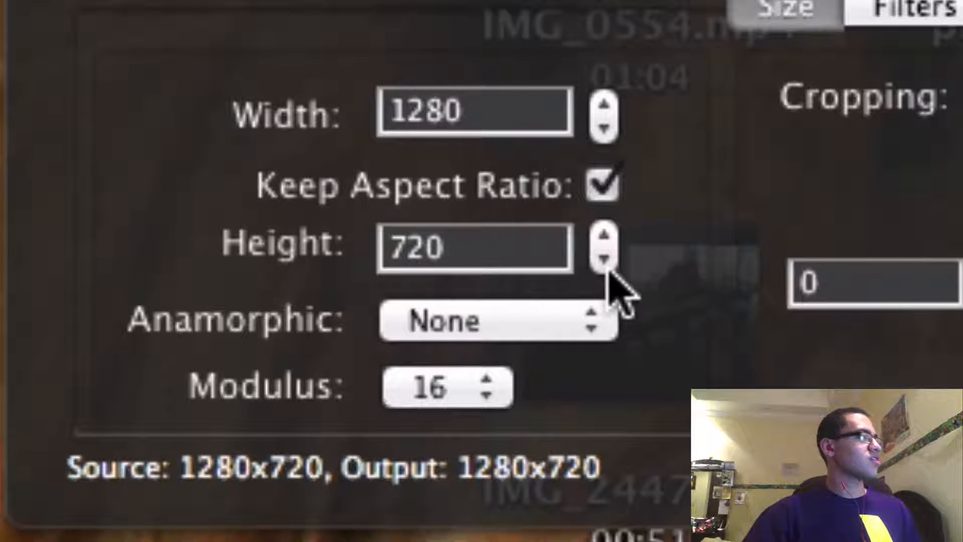
{"action": "left_click", "coordinate": [606, 257]}
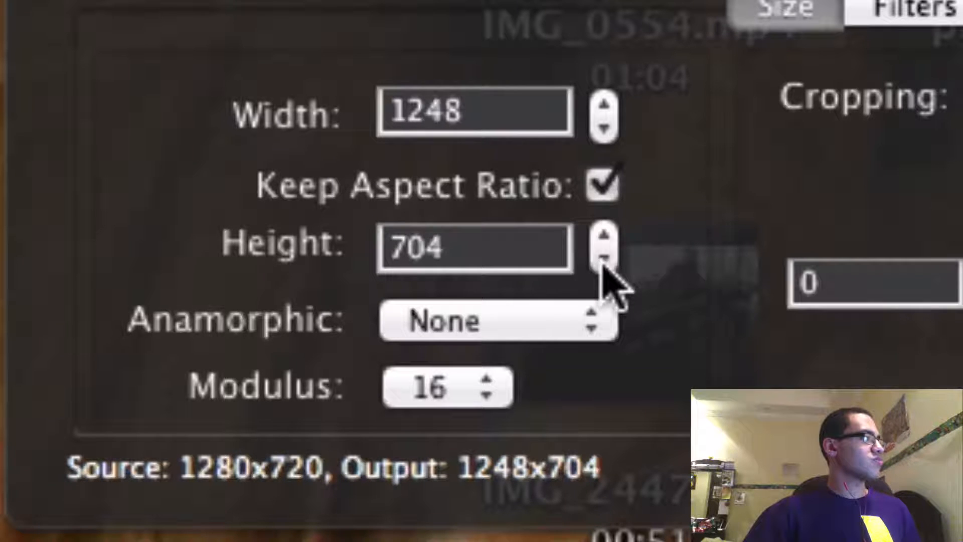
{"action": "left_click", "coordinate": [606, 233]}
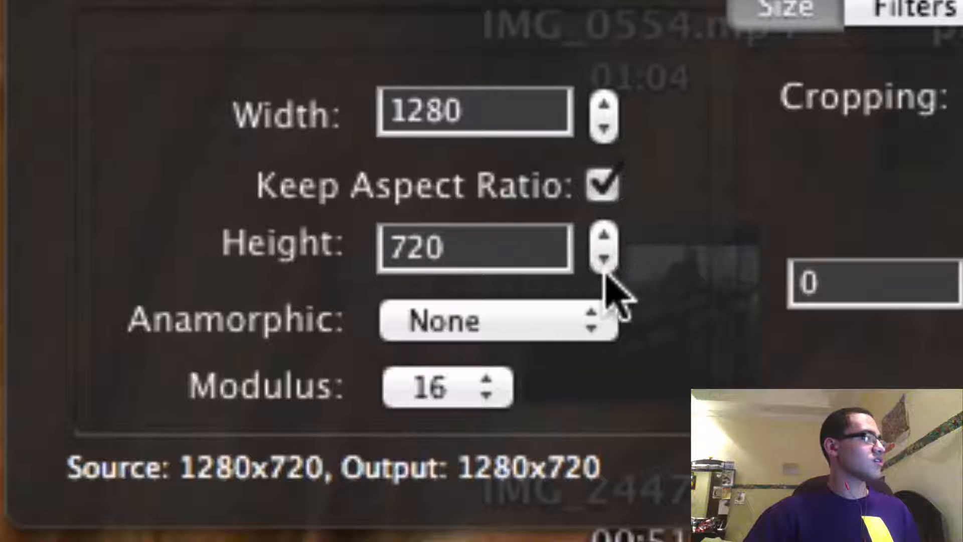
{"action": "mouse_move", "coordinate": [621, 197]}
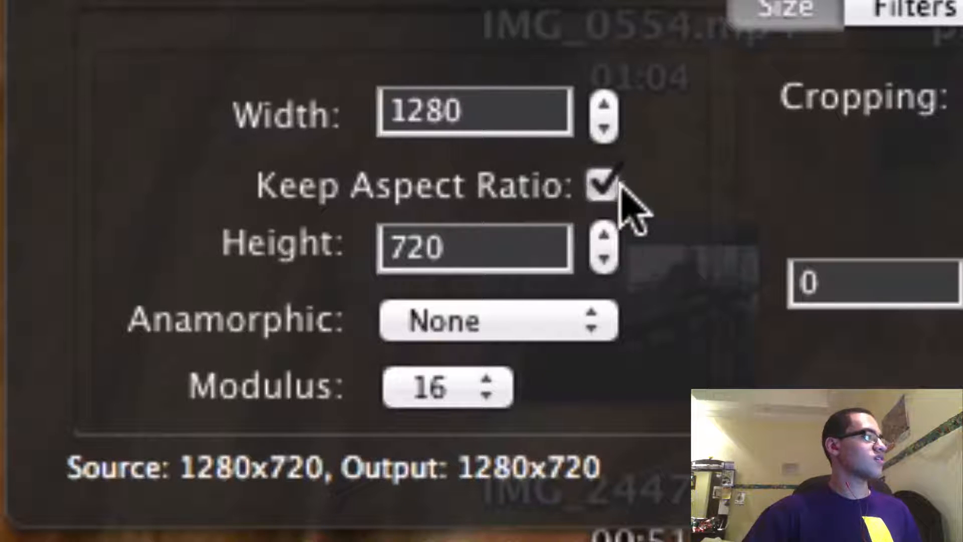
{"action": "left_click", "coordinate": [599, 185]}
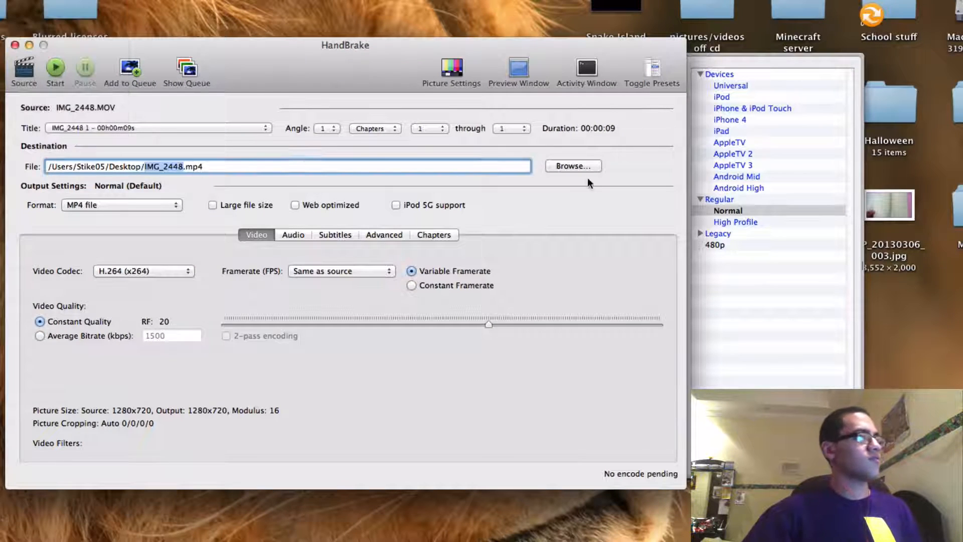
{"action": "mouse_move", "coordinate": [741, 77]}
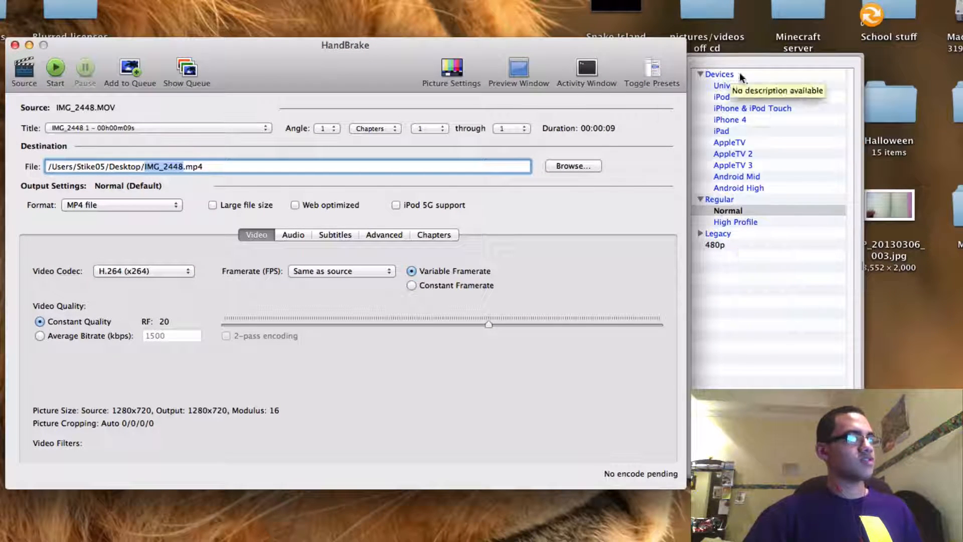
{"action": "mouse_move", "coordinate": [731, 109]}
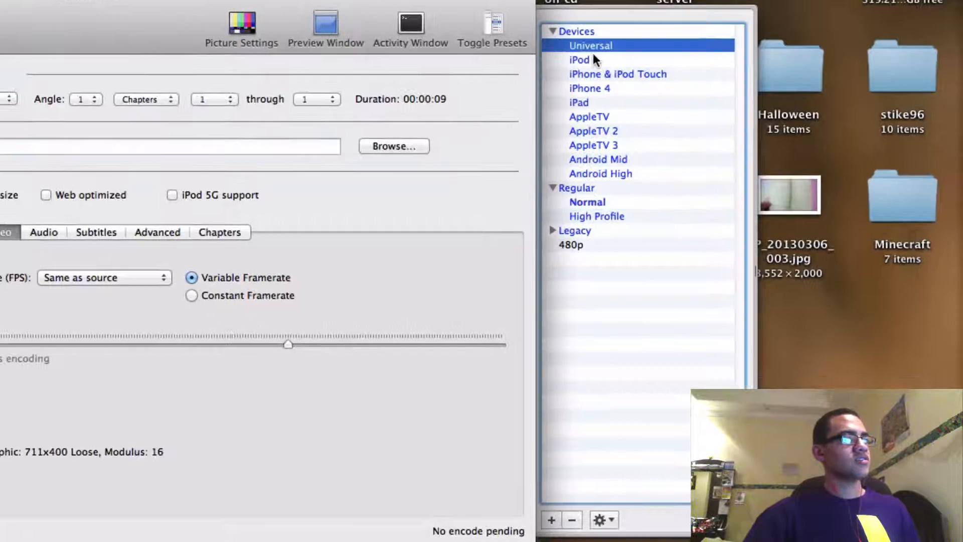
Try the device presets ending on AppleTV 3, then abandon saving a new preset
{"action": "left_click", "coordinate": [589, 89]}
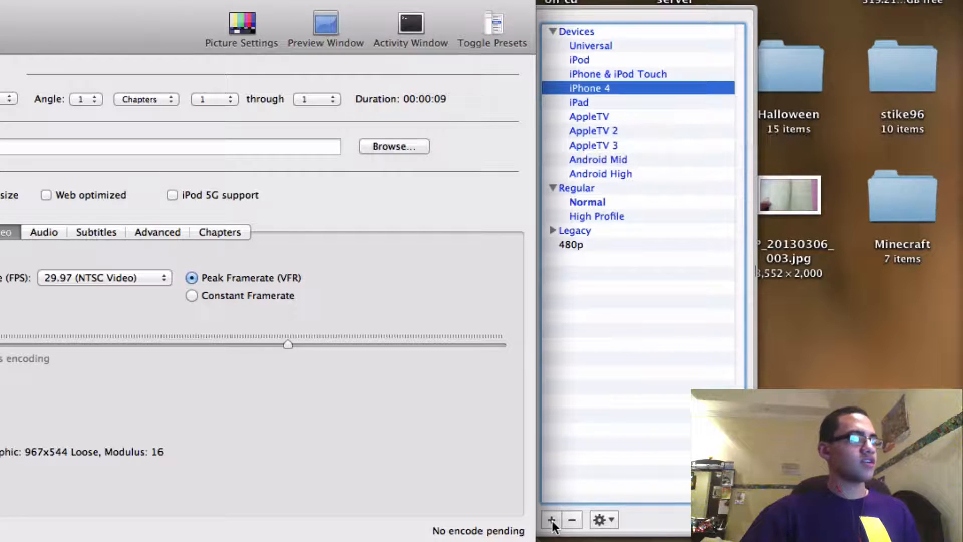
{"action": "left_click", "coordinate": [552, 519]}
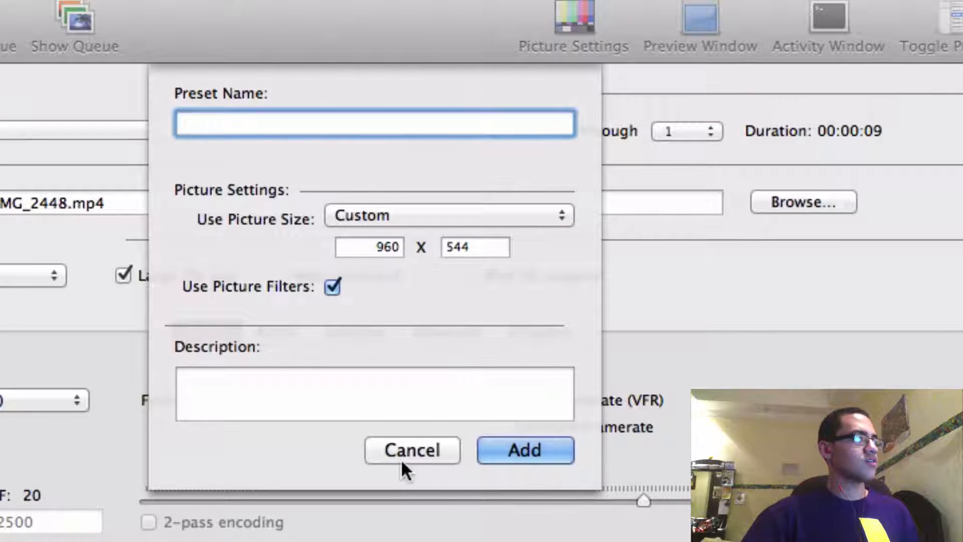
{"action": "mouse_move", "coordinate": [398, 411]}
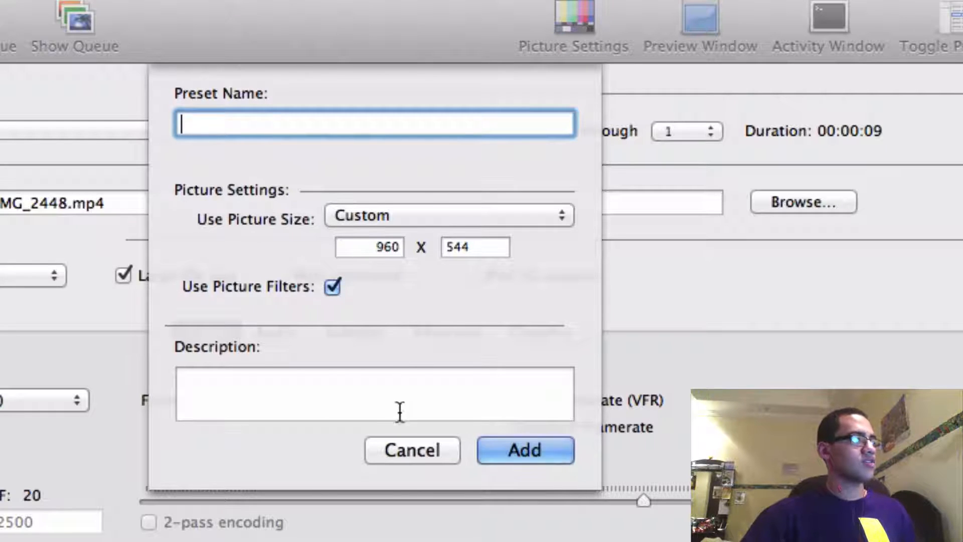
{"action": "left_click", "coordinate": [413, 449]}
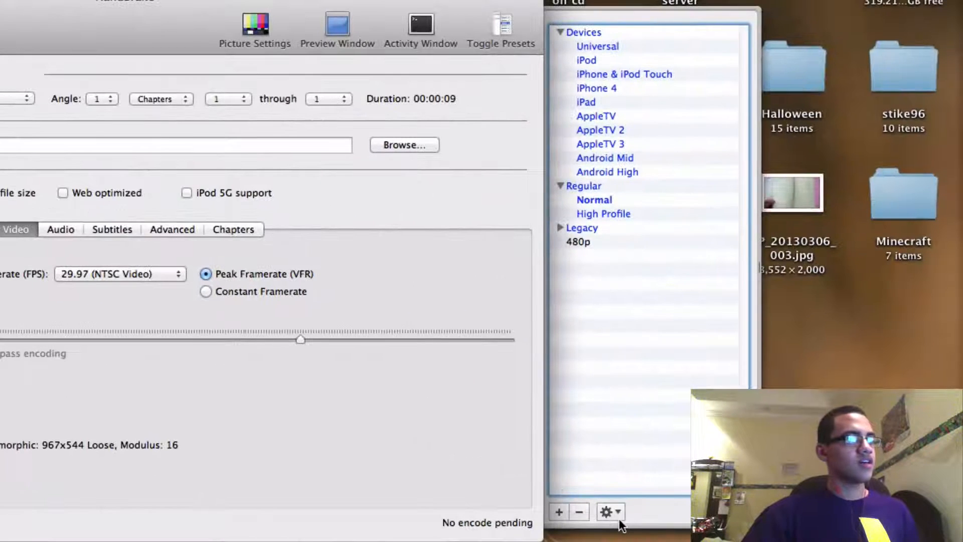
Show the preset options menu and bring up a full-size 1280x720 preview of the clip
{"action": "left_click", "coordinate": [609, 511]}
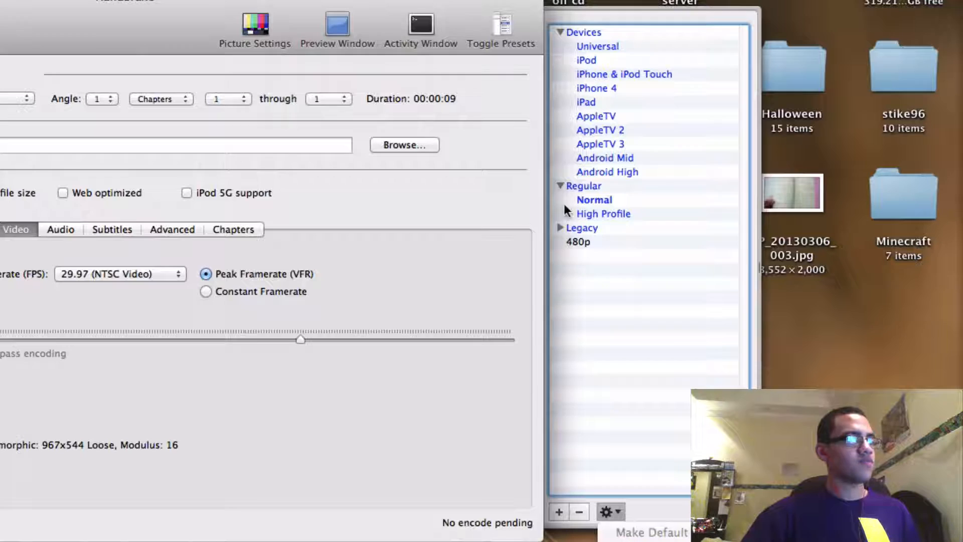
{"action": "left_click", "coordinate": [608, 511]}
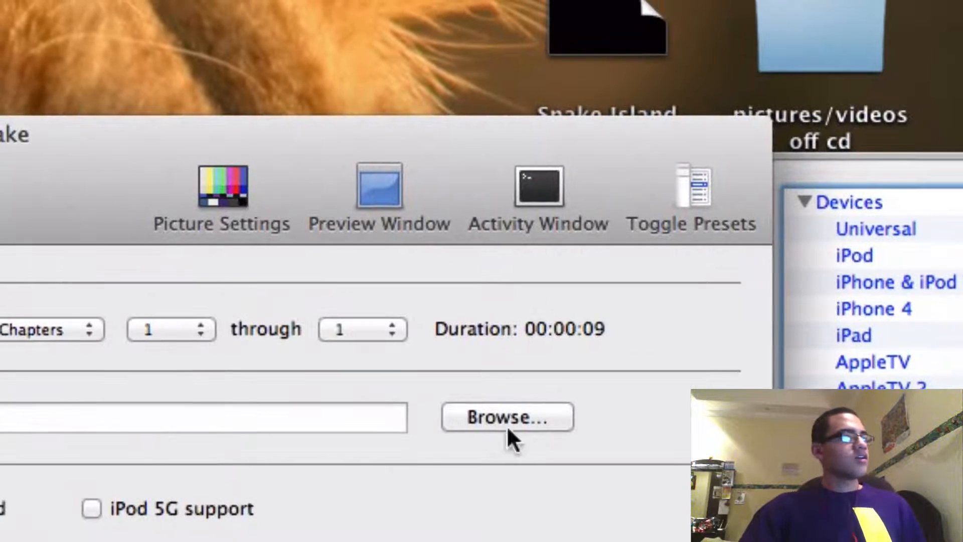
{"action": "left_click", "coordinate": [379, 188]}
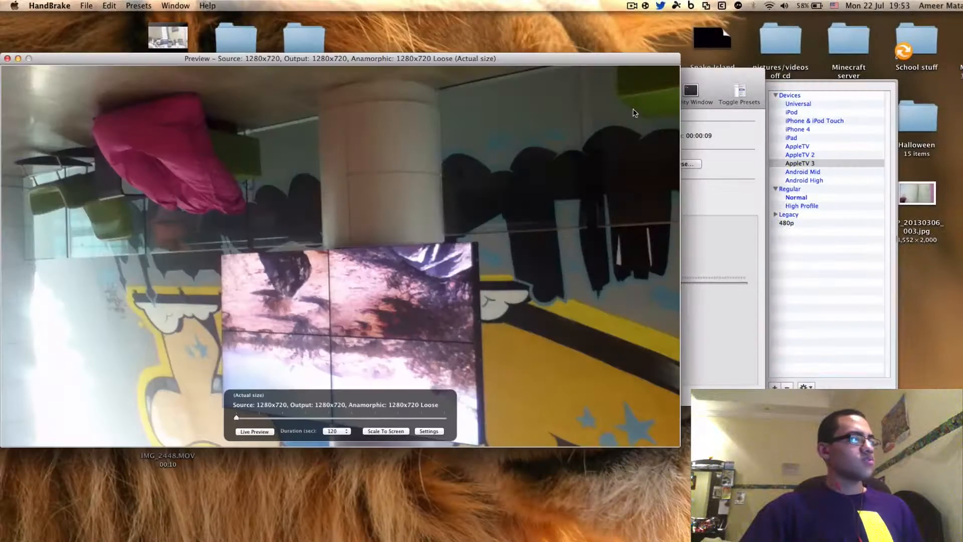
{"action": "mouse_move", "coordinate": [353, 220]}
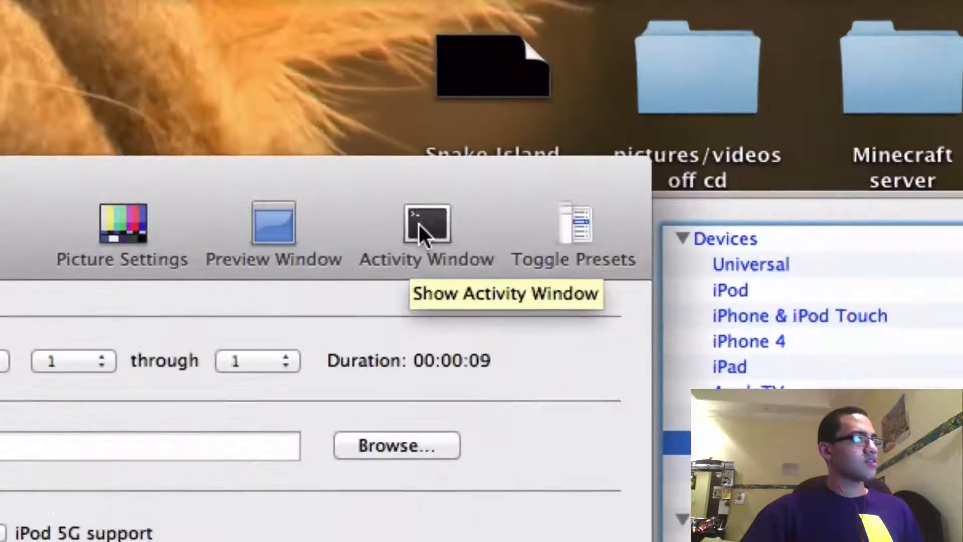
Review the scan's activity log before returning to the Normal preset
{"action": "left_click", "coordinate": [426, 223]}
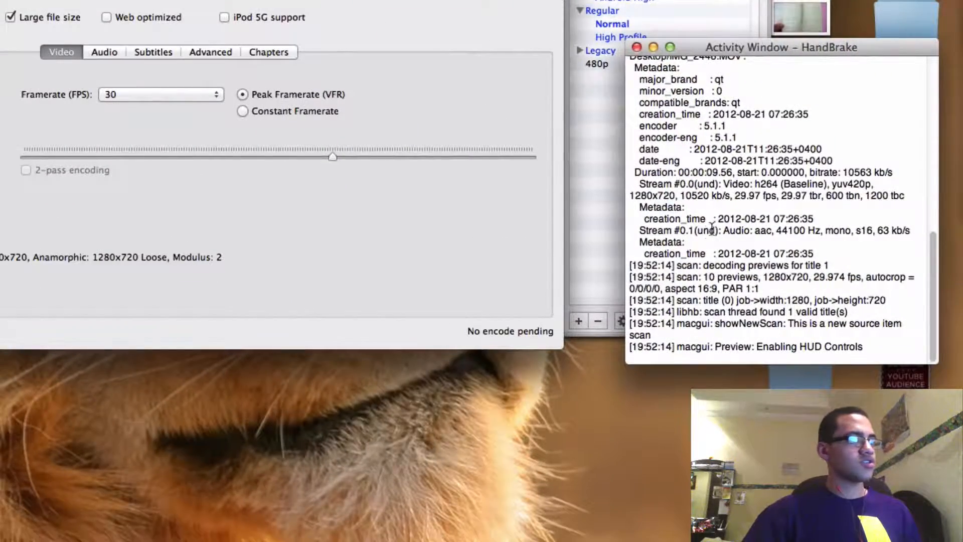
{"action": "scroll", "scroll_direction": "up", "scroll_amount": 3}
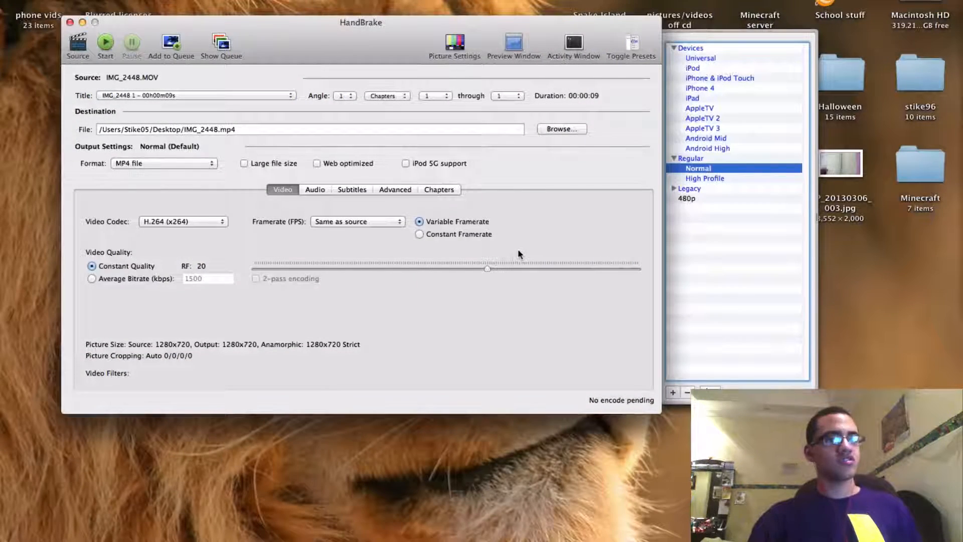
Encode IMG_2448.mp4 to the Desktop and dismiss the queue-finished notice
{"action": "left_click", "coordinate": [170, 44]}
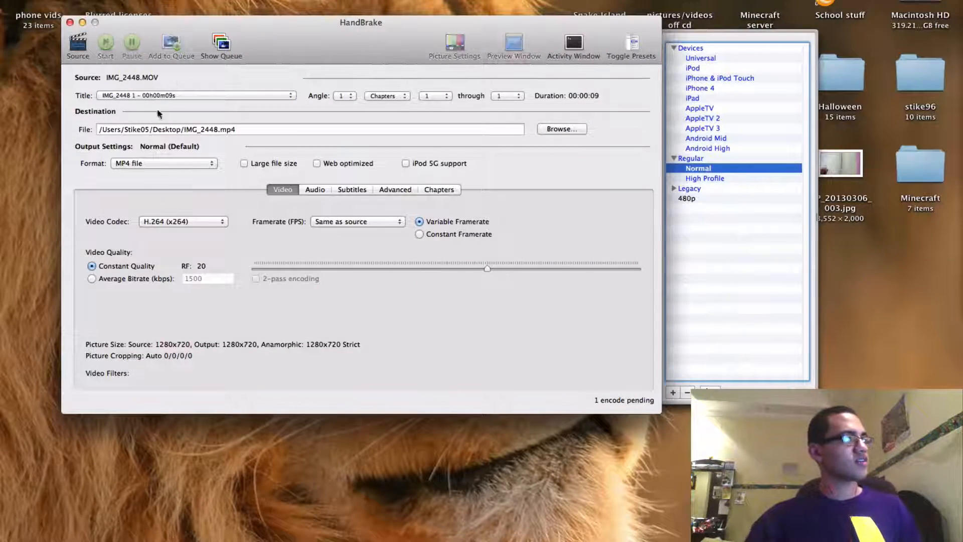
{"action": "left_click", "coordinate": [104, 43]}
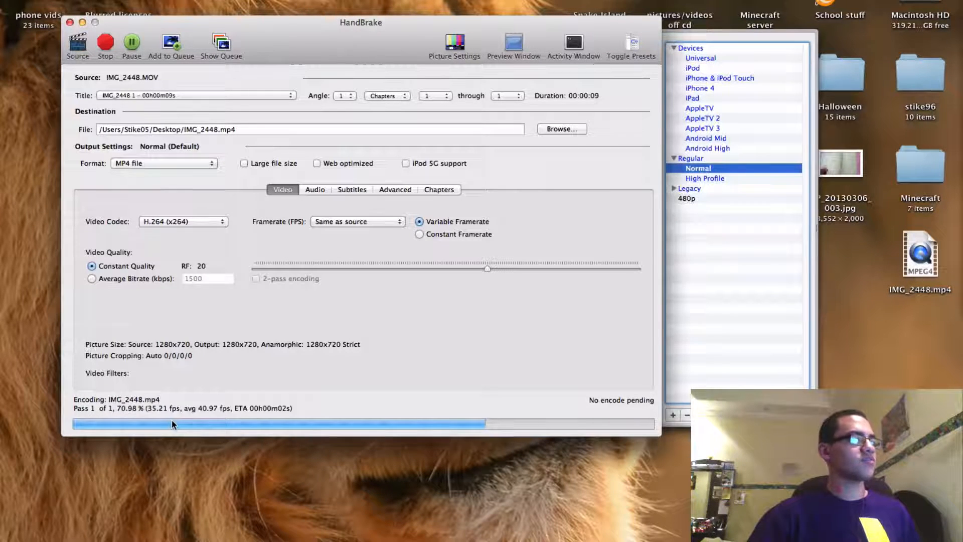
{"action": "mouse_move", "coordinate": [609, 35]}
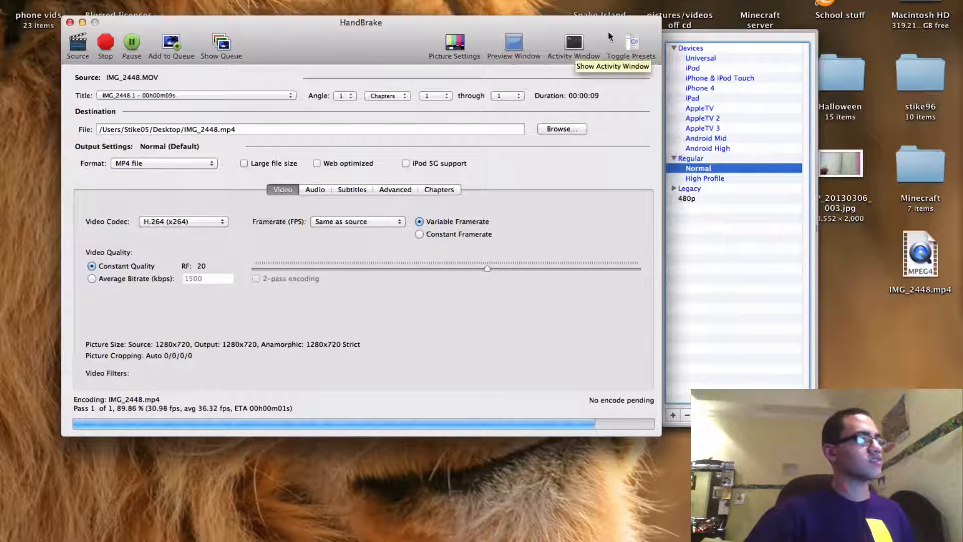
{"action": "mouse_move", "coordinate": [631, 46]}
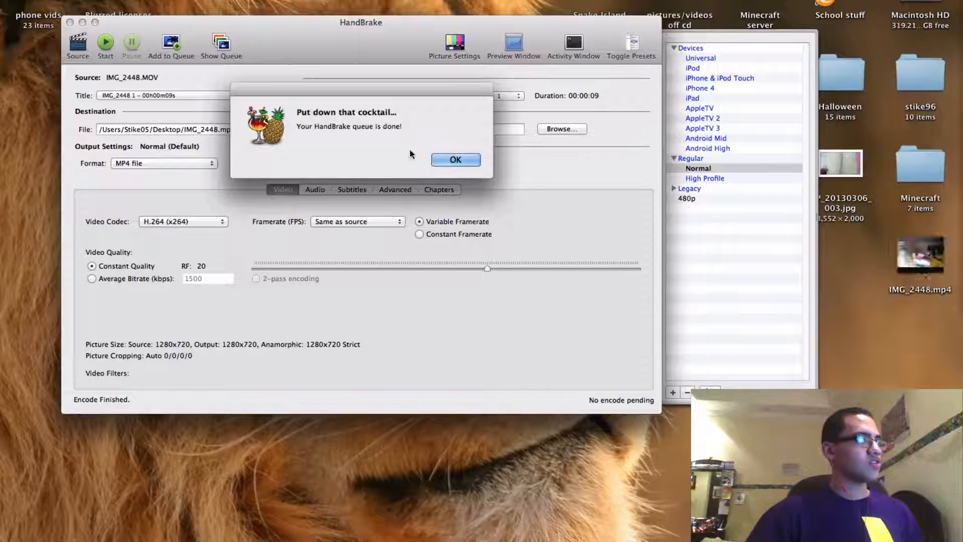
{"action": "left_click", "coordinate": [455, 160]}
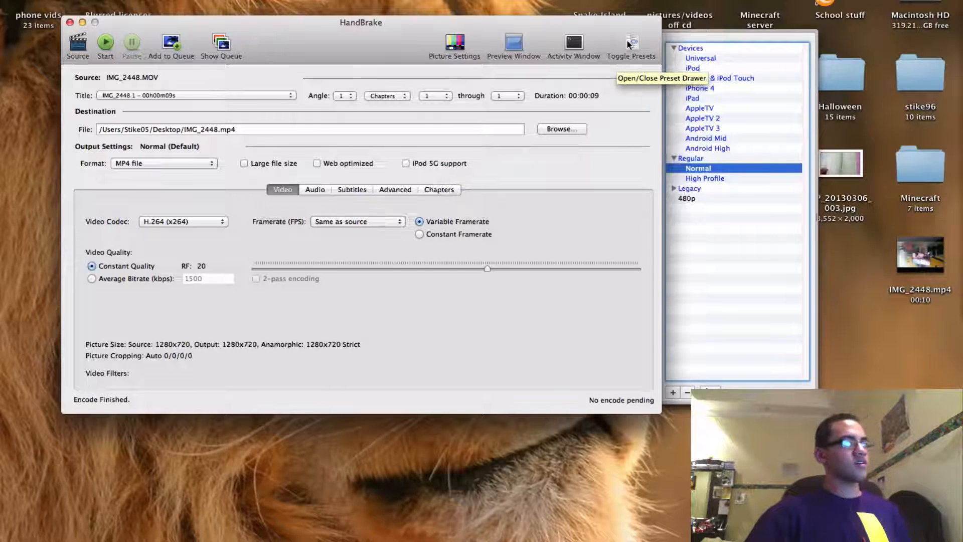
Check the converted IMG_2448.mp4 is 4.2 MB versus the 12.6 MB original, then close the info
{"action": "left_click", "coordinate": [631, 43]}
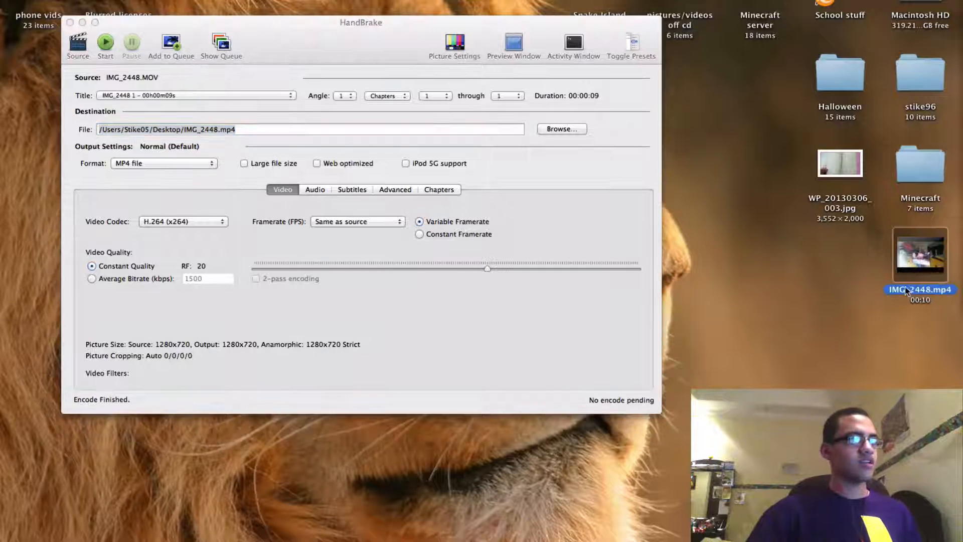
{"action": "mouse_move", "coordinate": [791, 305]}
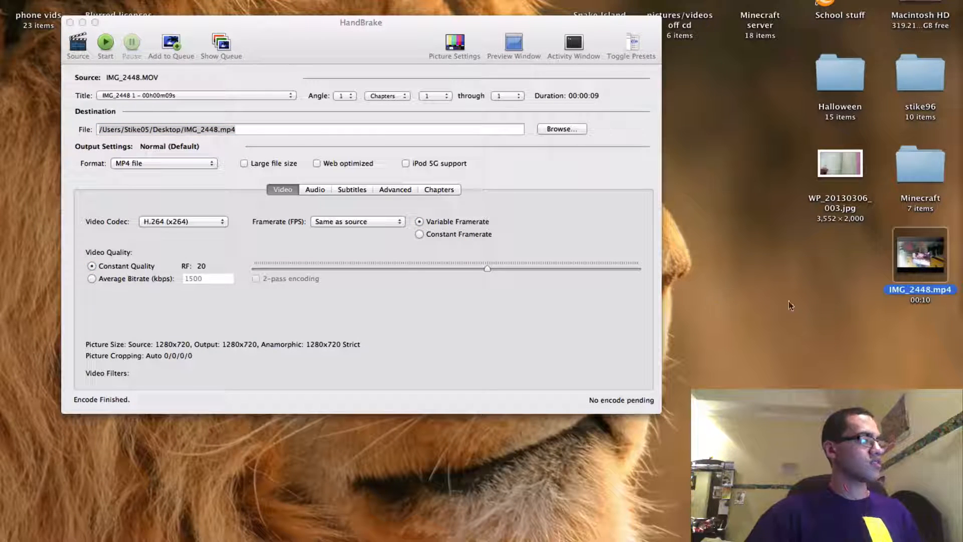
{"action": "right_click", "coordinate": [920, 252]}
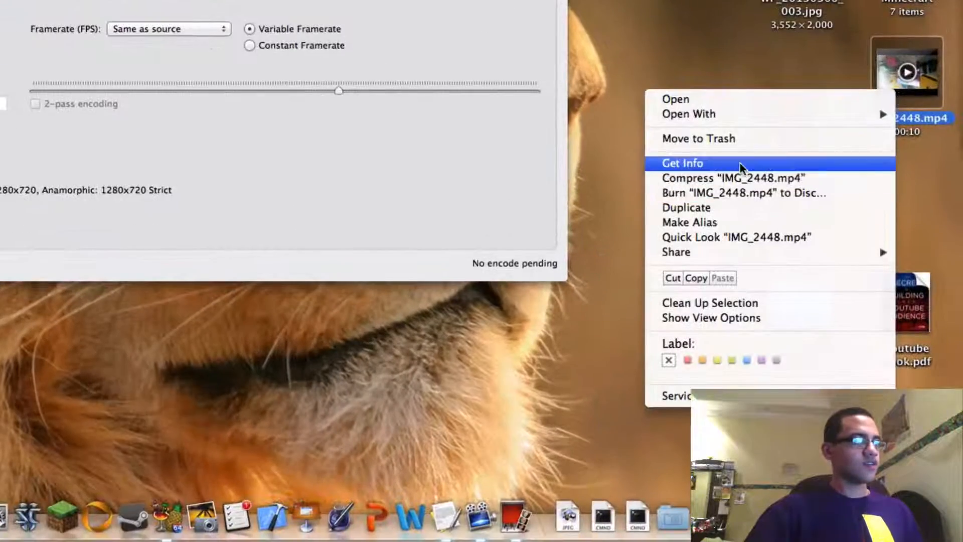
{"action": "left_click", "coordinate": [682, 162]}
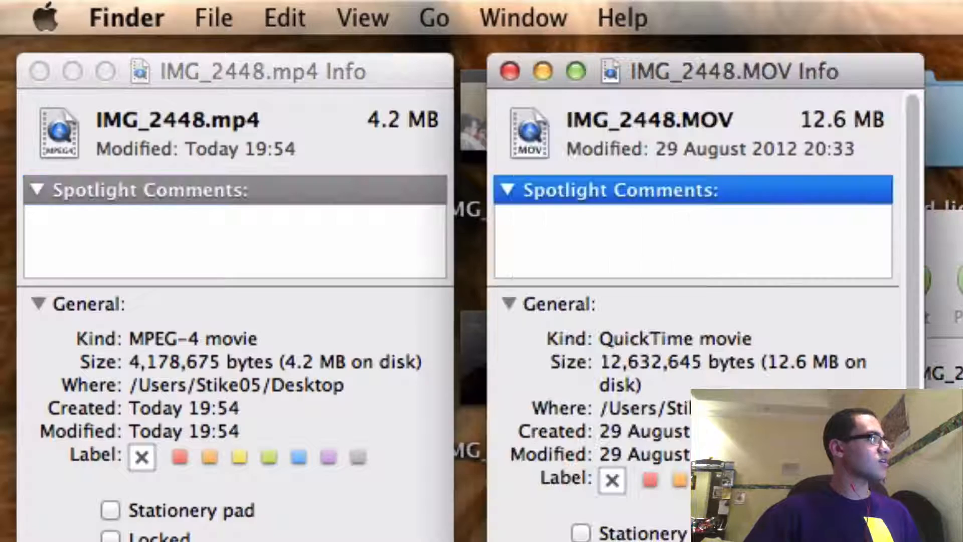
{"action": "mouse_move", "coordinate": [361, 119]}
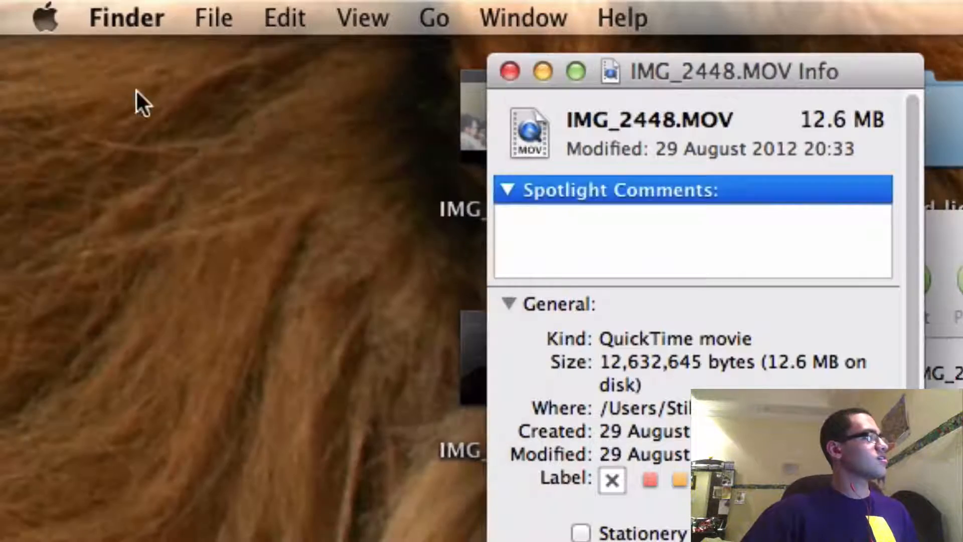
{"action": "left_click", "coordinate": [510, 72]}
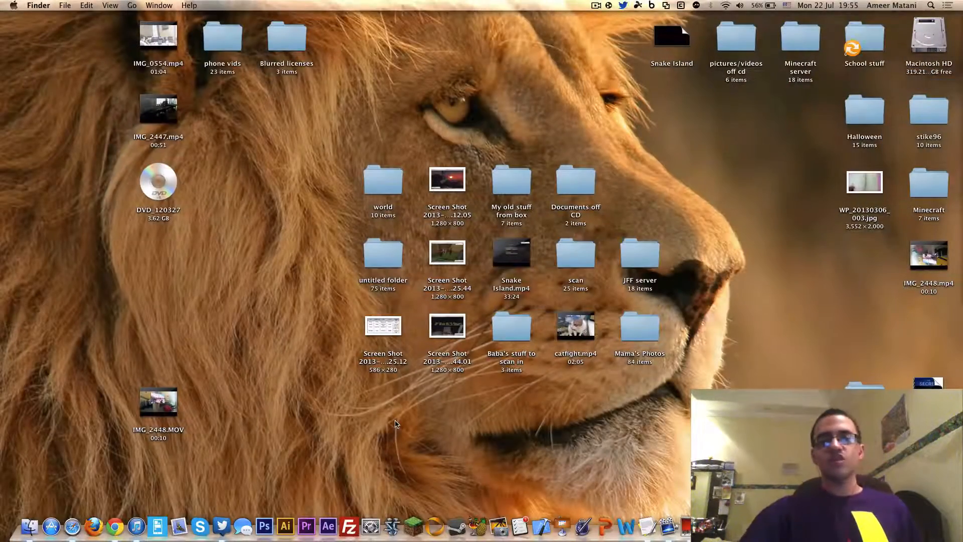
{"action": "mouse_move", "coordinate": [398, 399]}
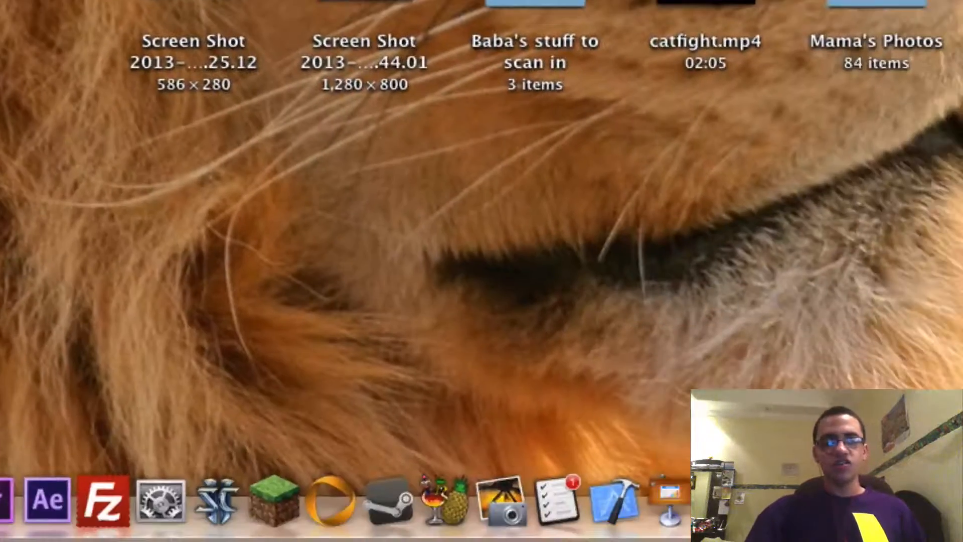
Load the DVD_120327 disc from Devices as the new HandBrake source
{"action": "right_click", "coordinate": [504, 497]}
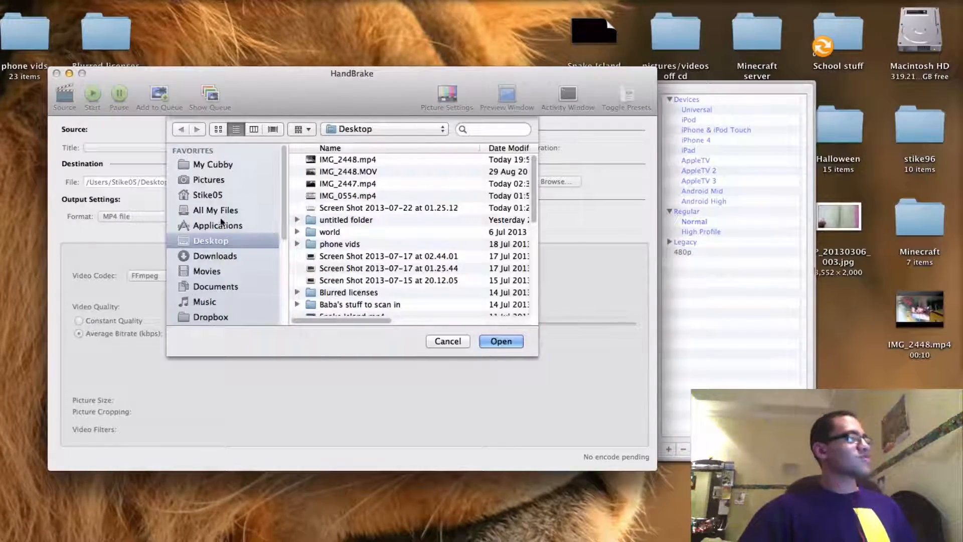
{"action": "scroll", "scroll_direction": "down", "scroll_amount": 3}
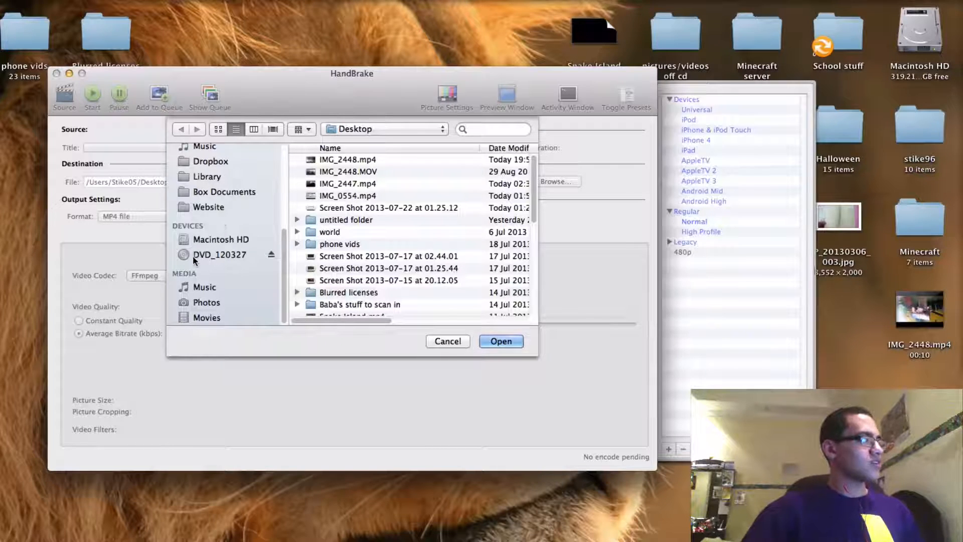
{"action": "left_click", "coordinate": [219, 254]}
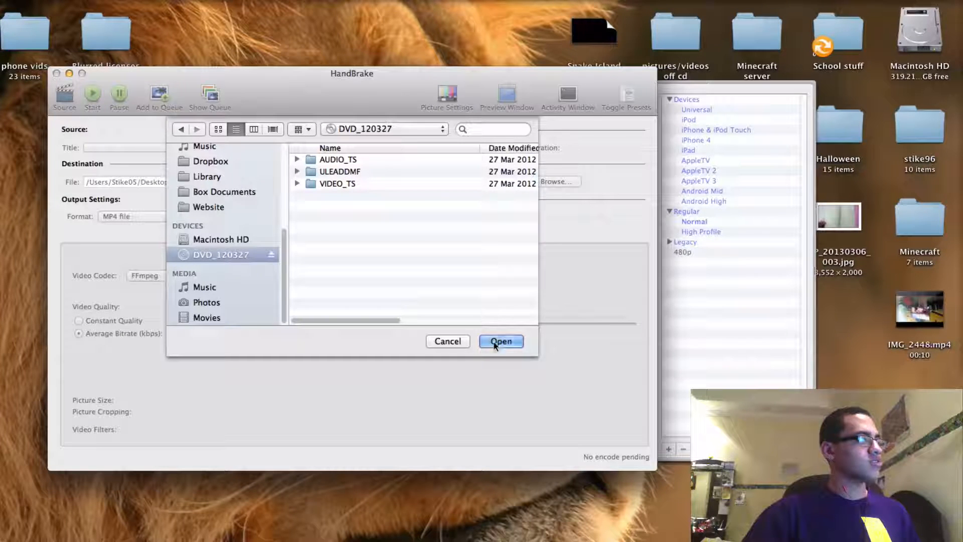
{"action": "left_click", "coordinate": [500, 341]}
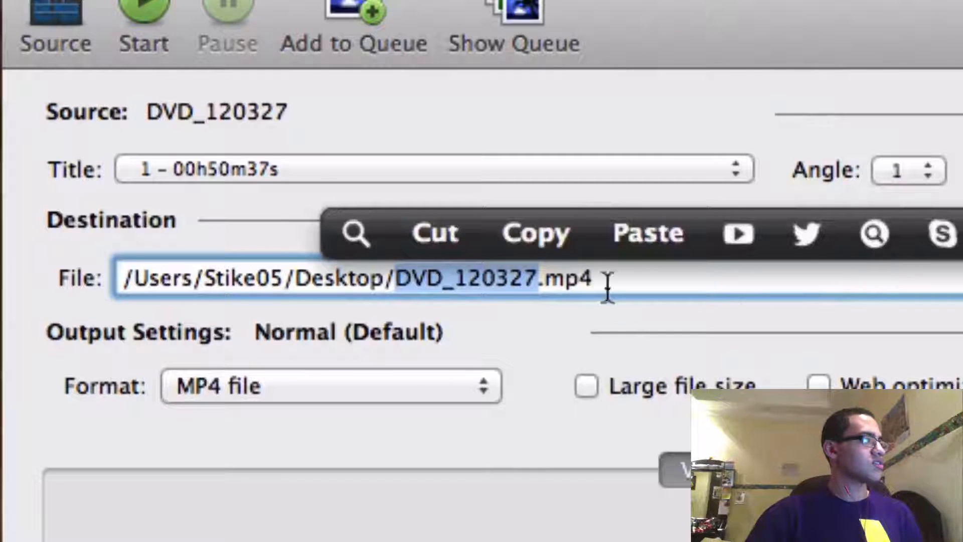
Keep the output saved as DVD_120327.mp4 on the Desktop
{"action": "left_click", "coordinate": [384, 277]}
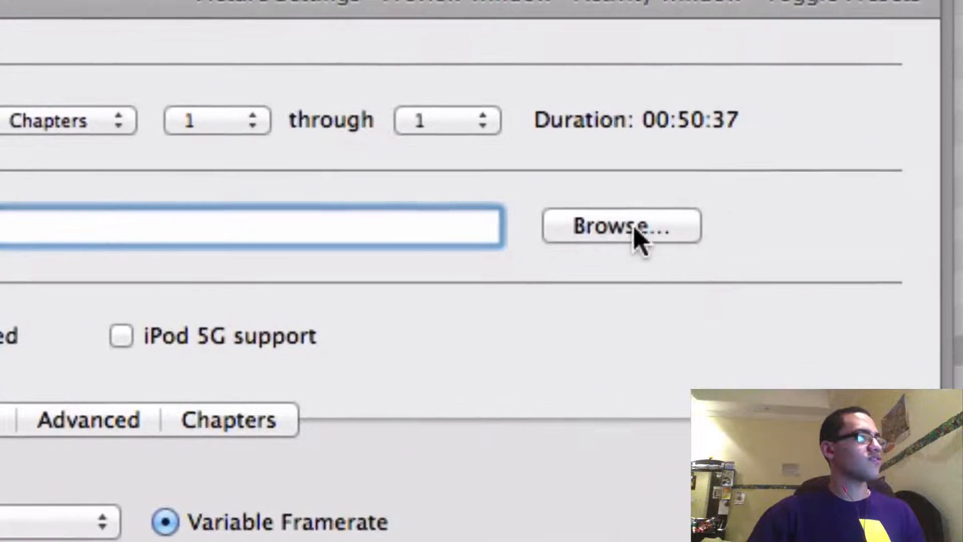
{"action": "left_click", "coordinate": [621, 226]}
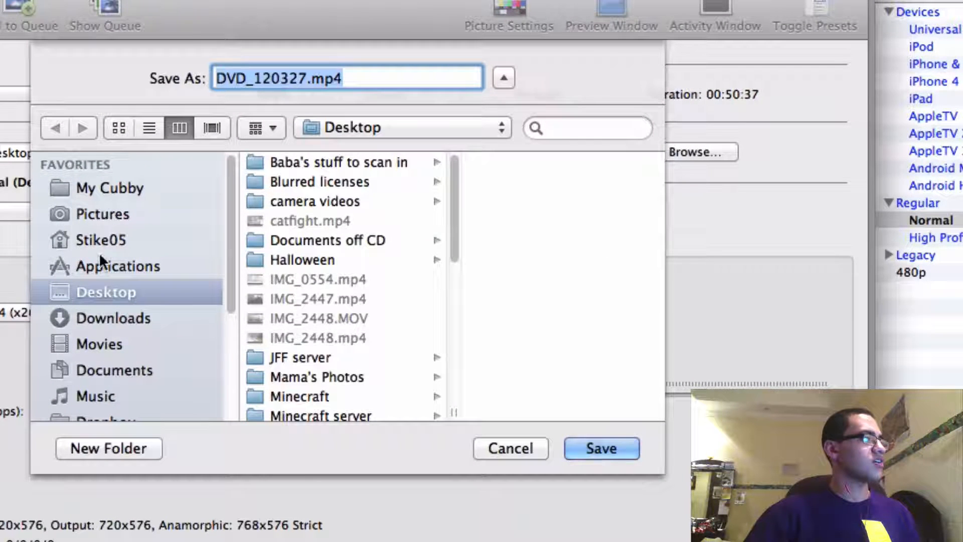
{"action": "left_click", "coordinate": [600, 447]}
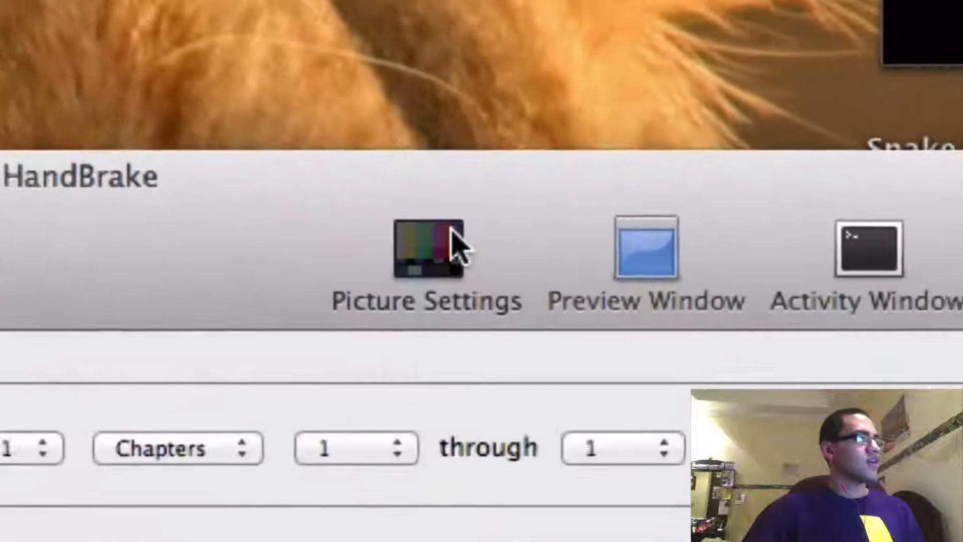
Set Anamorphic to None with aspect ratio kept, giving 720x544 output
{"action": "left_click", "coordinate": [426, 249]}
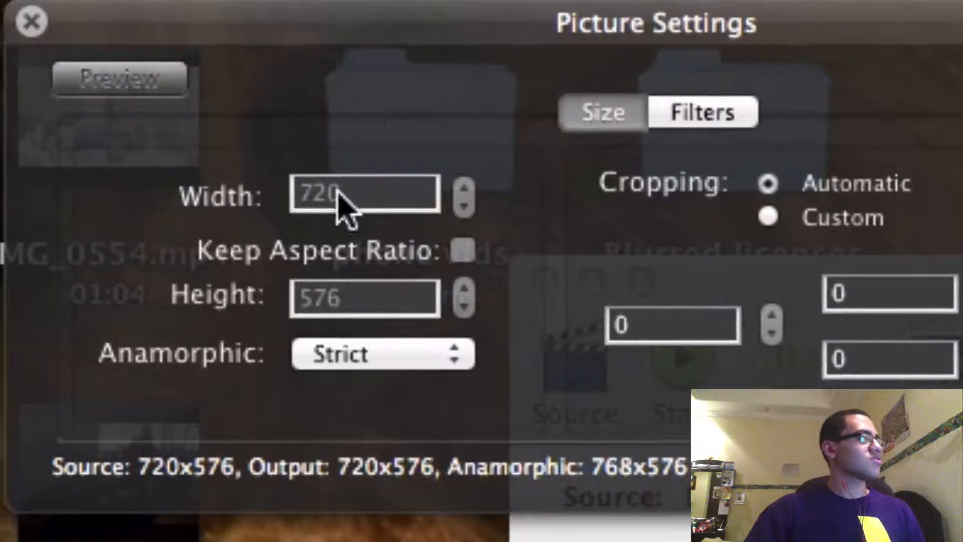
{"action": "left_click", "coordinate": [381, 353]}
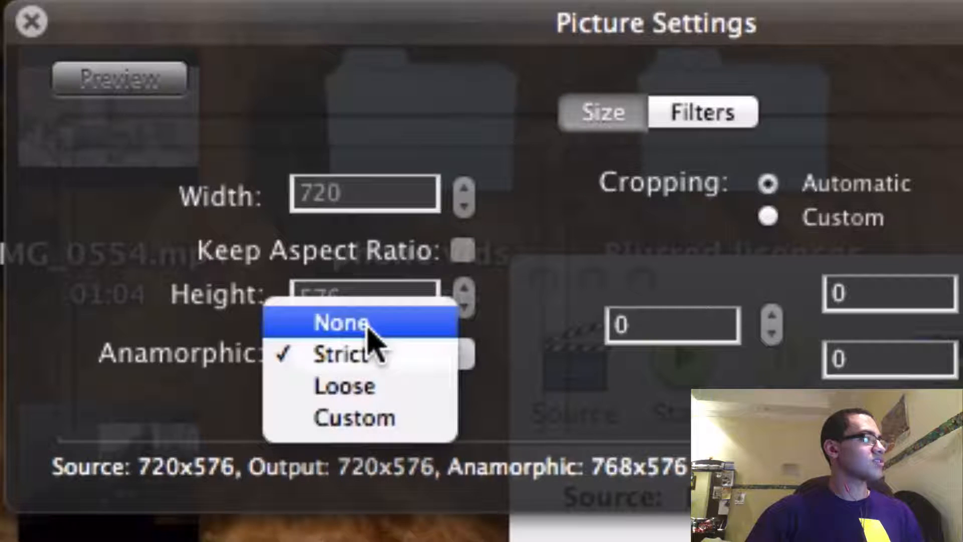
{"action": "left_click", "coordinate": [342, 324]}
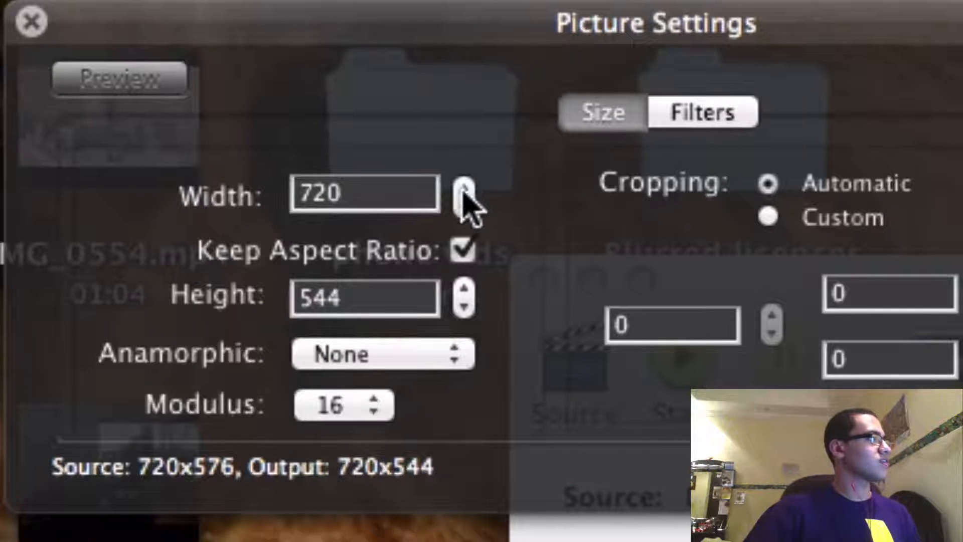
{"action": "left_click", "coordinate": [466, 204]}
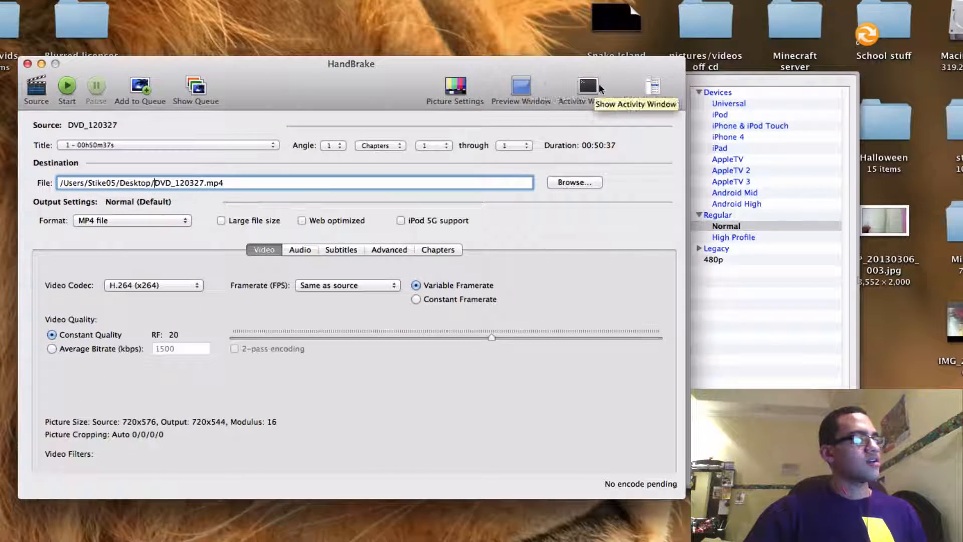
{"action": "mouse_move", "coordinate": [84, 146]}
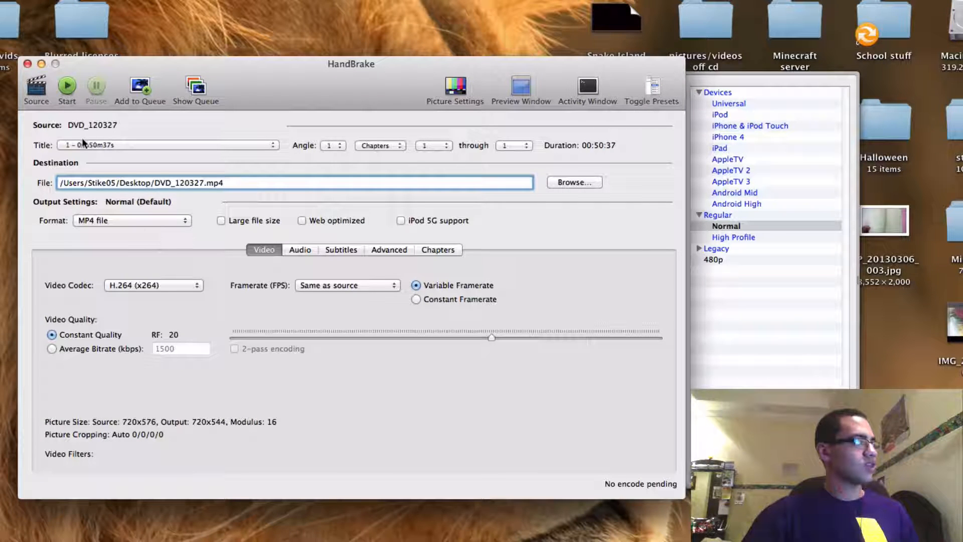
{"action": "mouse_move", "coordinate": [66, 86]}
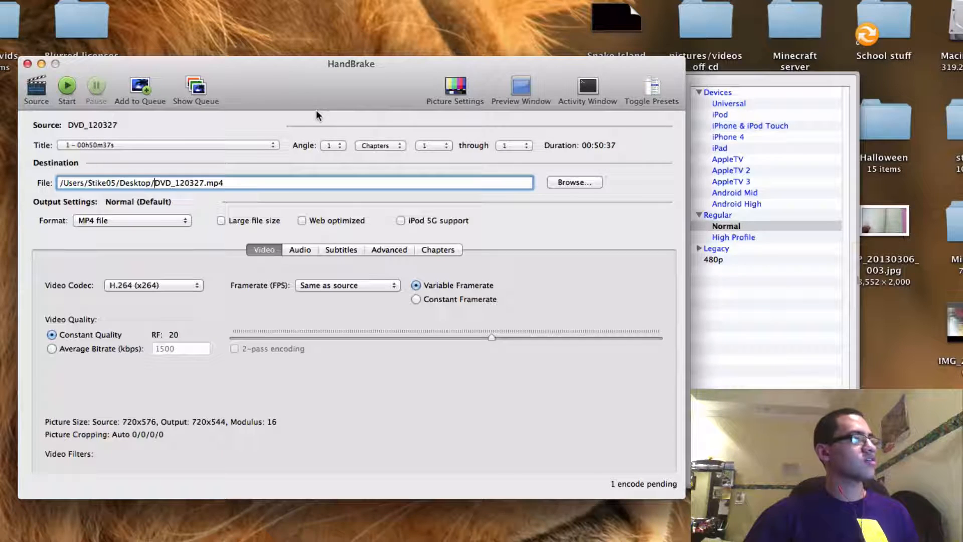
{"action": "mouse_move", "coordinate": [623, 166]}
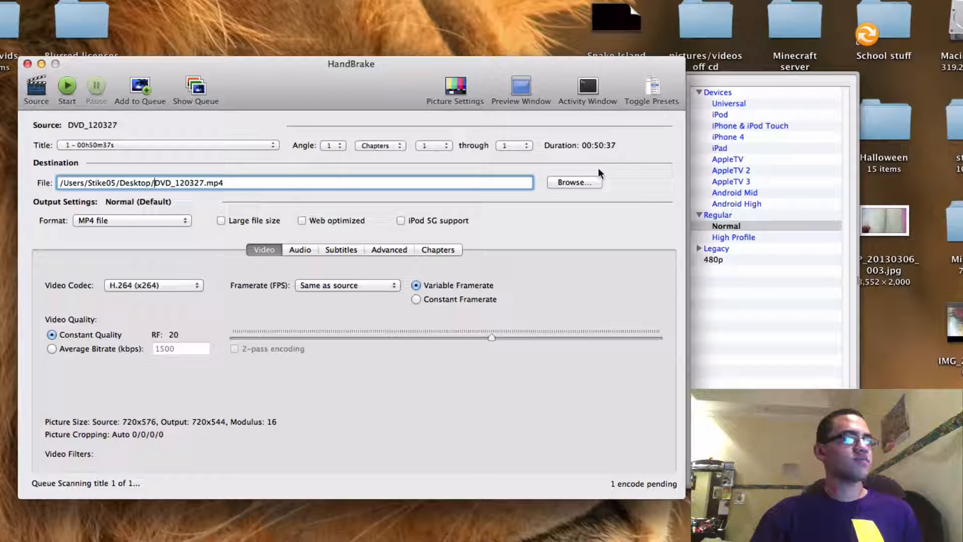
Start the DVD encode into DVD_120327.mp4
{"action": "left_click", "coordinate": [67, 88]}
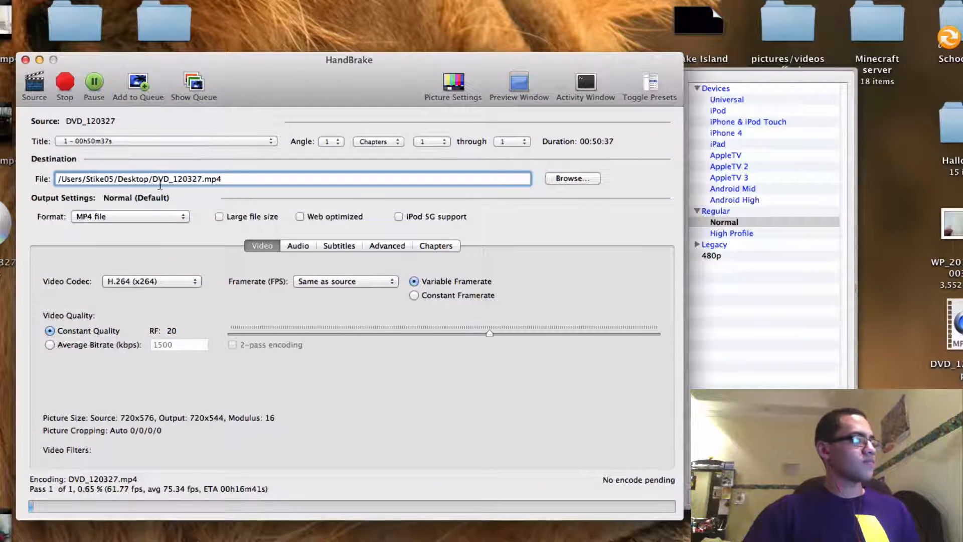
{"action": "mouse_move", "coordinate": [154, 202]}
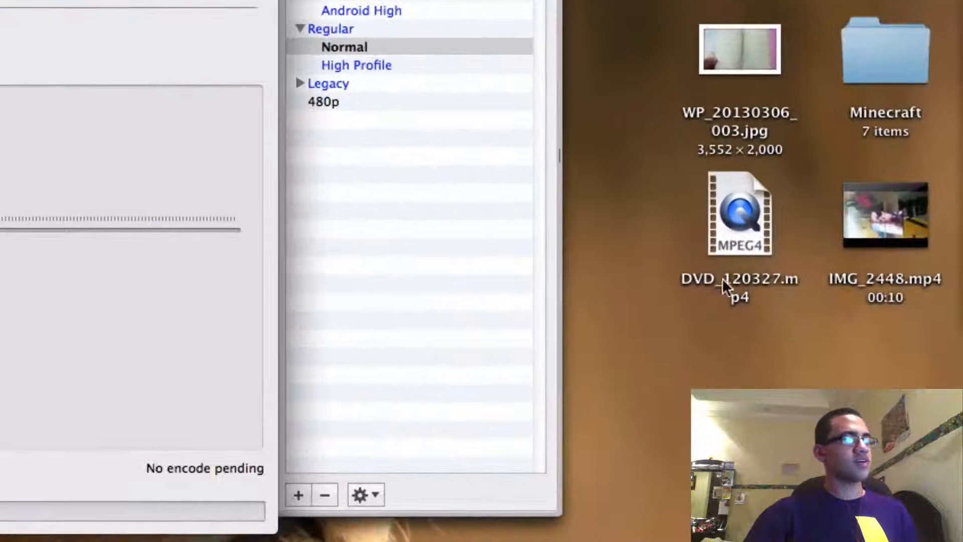
{"action": "mouse_move", "coordinate": [755, 240]}
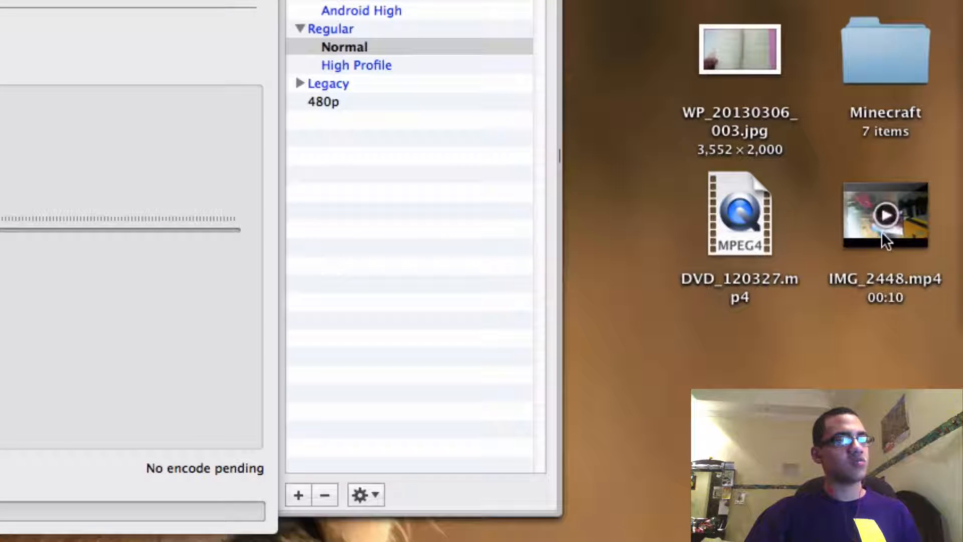
{"action": "mouse_move", "coordinate": [737, 356]}
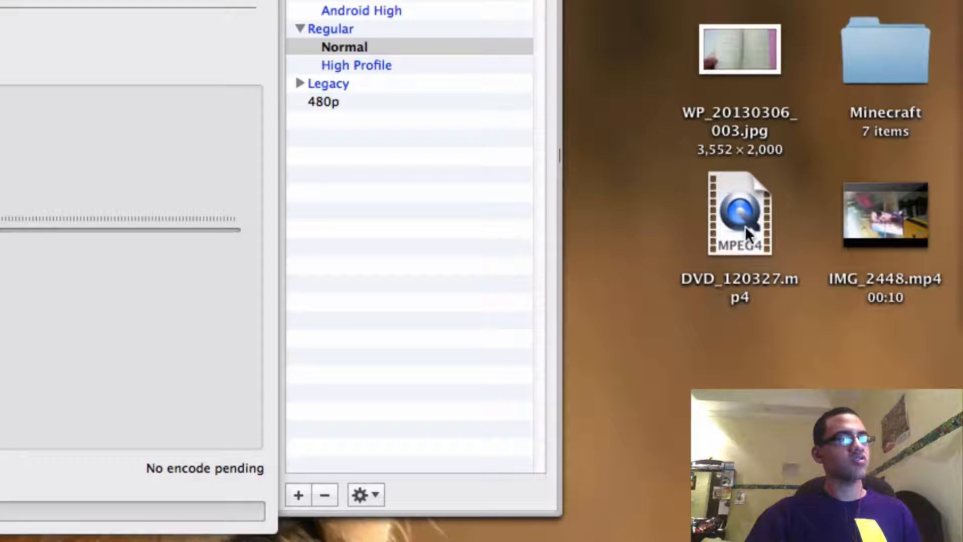
{"action": "mouse_move", "coordinate": [709, 270]}
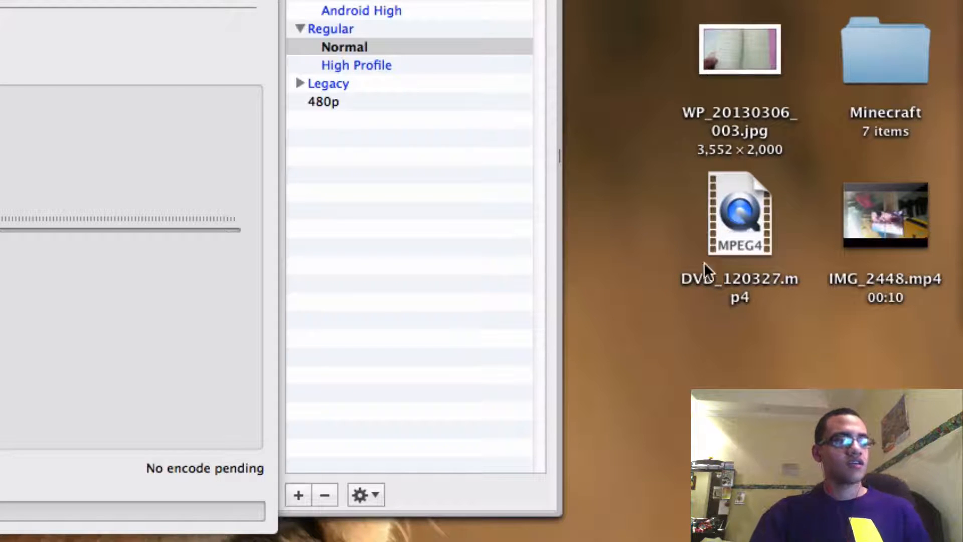
{"action": "mouse_move", "coordinate": [574, 289]}
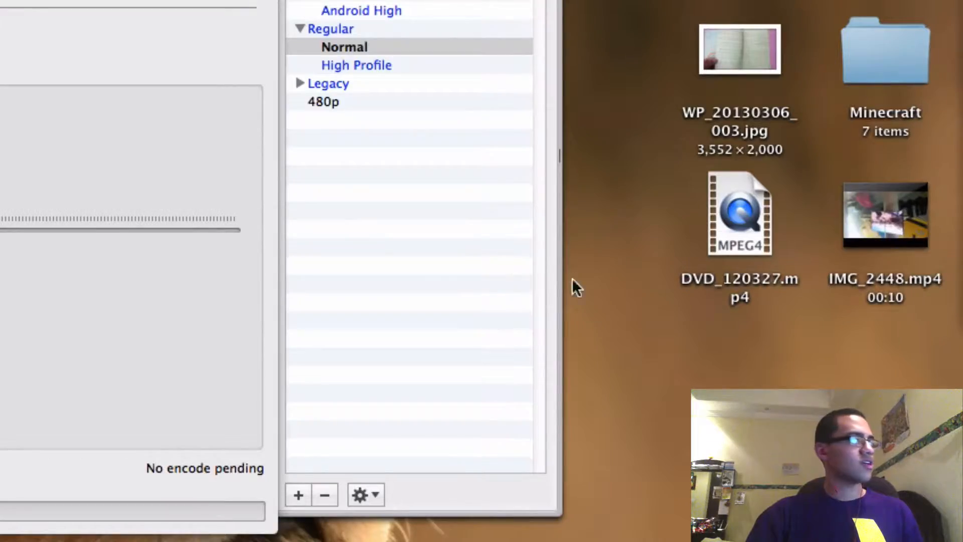